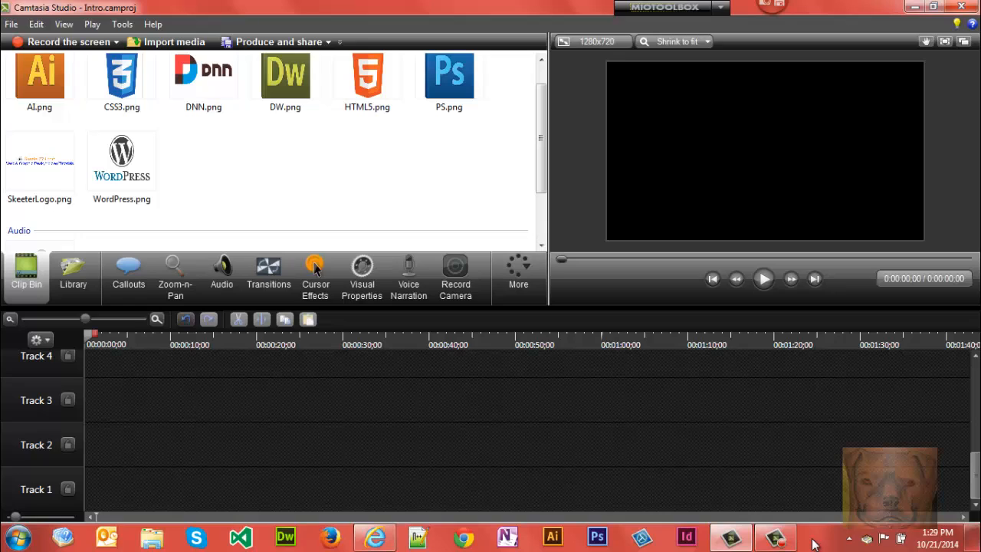
{"action": "mouse_move", "coordinate": [568, 197]}
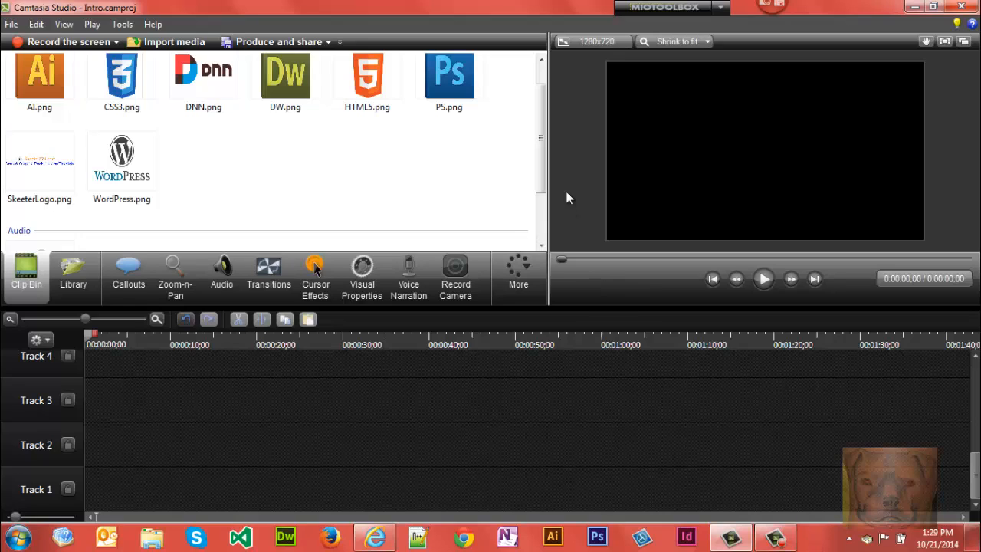
{"action": "mouse_move", "coordinate": [426, 171]}
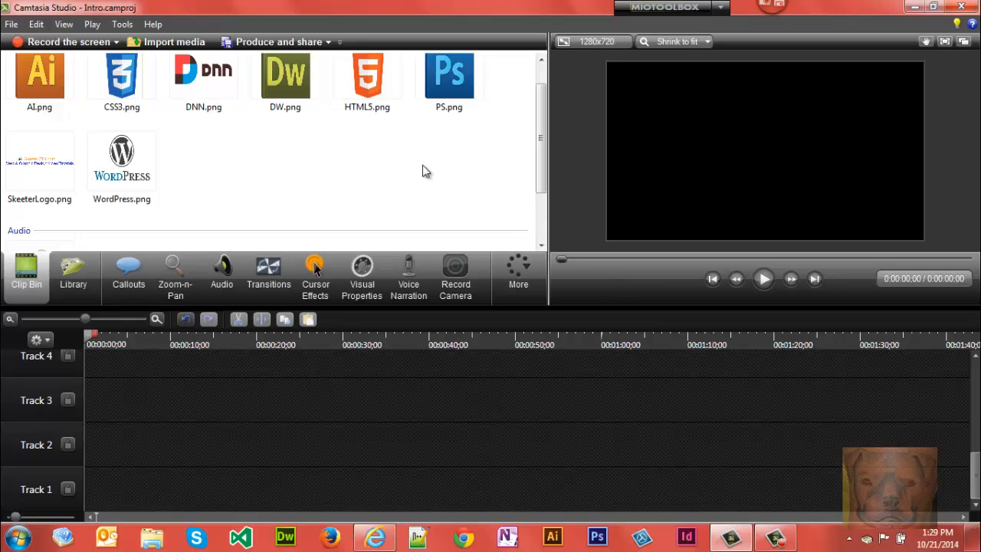
Browse the YouTube Audio Library music catalogue by genre, mood and instrument filters
{"action": "scroll", "scroll_direction": "down", "scroll_amount": 3}
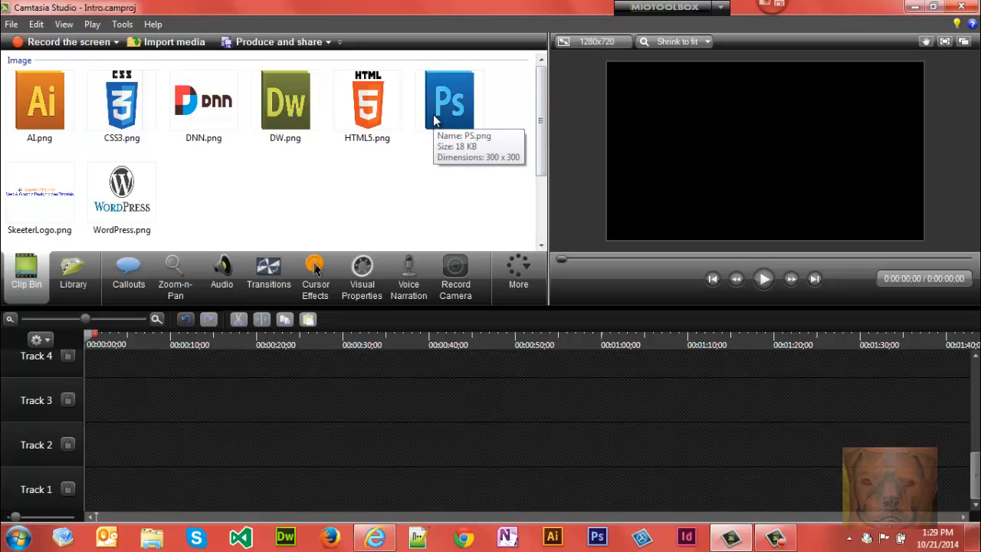
{"action": "mouse_move", "coordinate": [32, 195]}
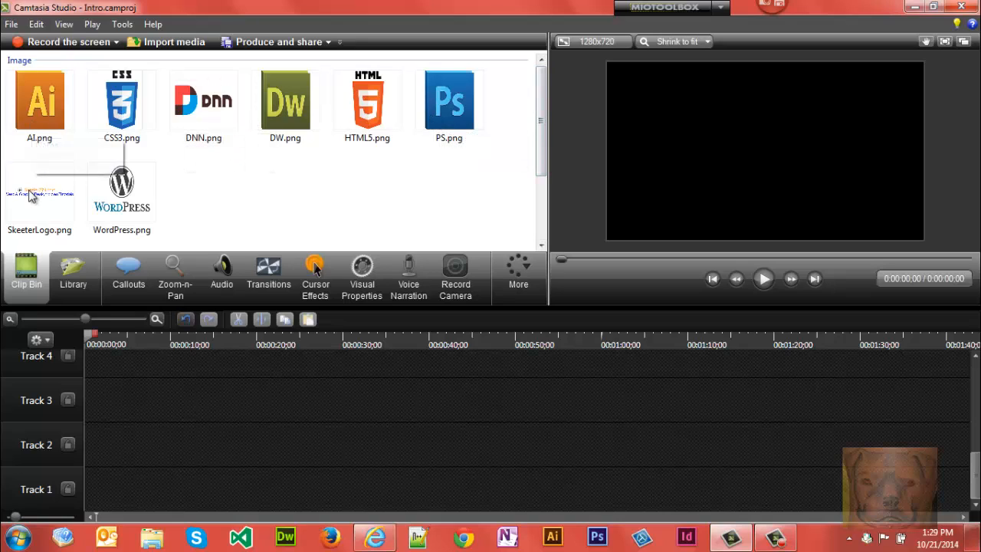
{"action": "mouse_move", "coordinate": [39, 192]}
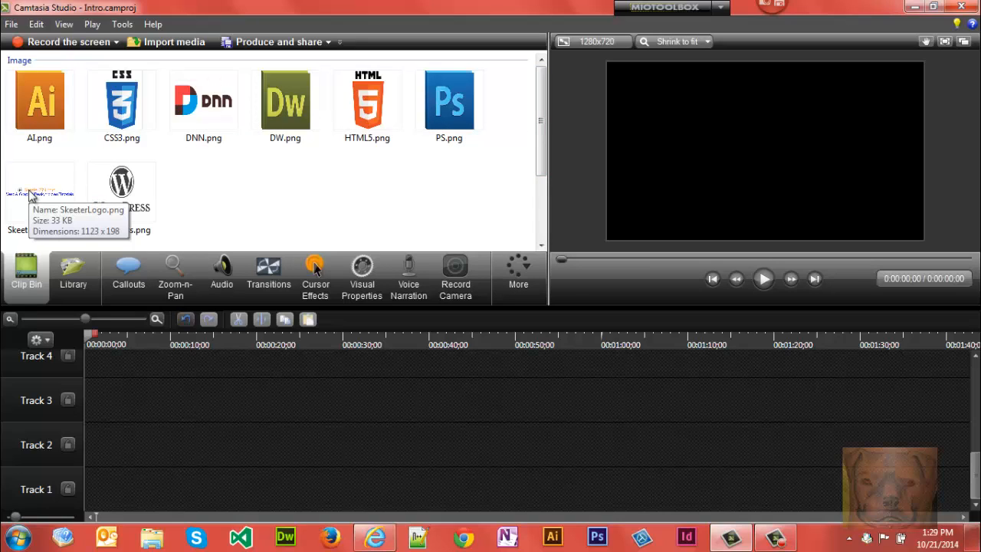
{"action": "mouse_move", "coordinate": [78, 215]}
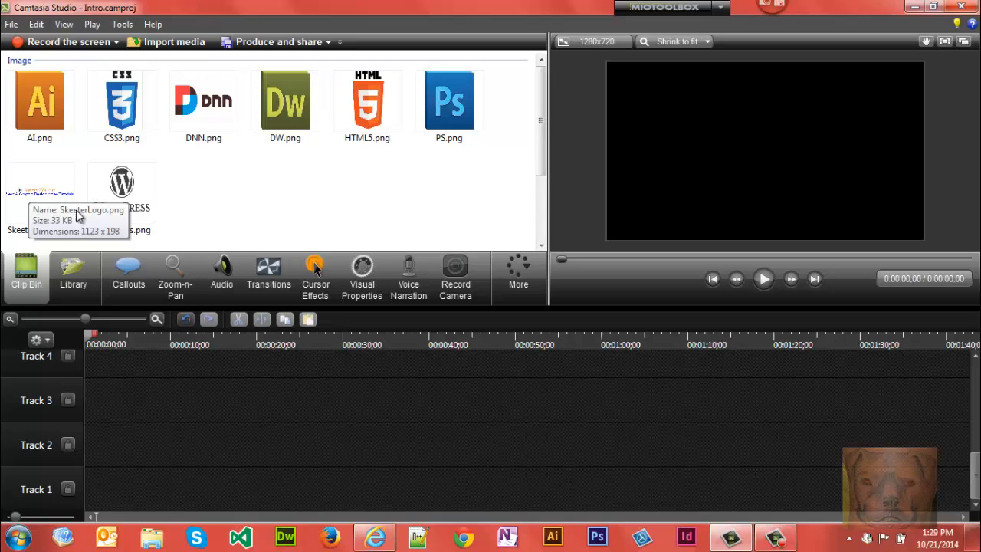
{"action": "scroll", "scroll_direction": "down", "scroll_amount": 3}
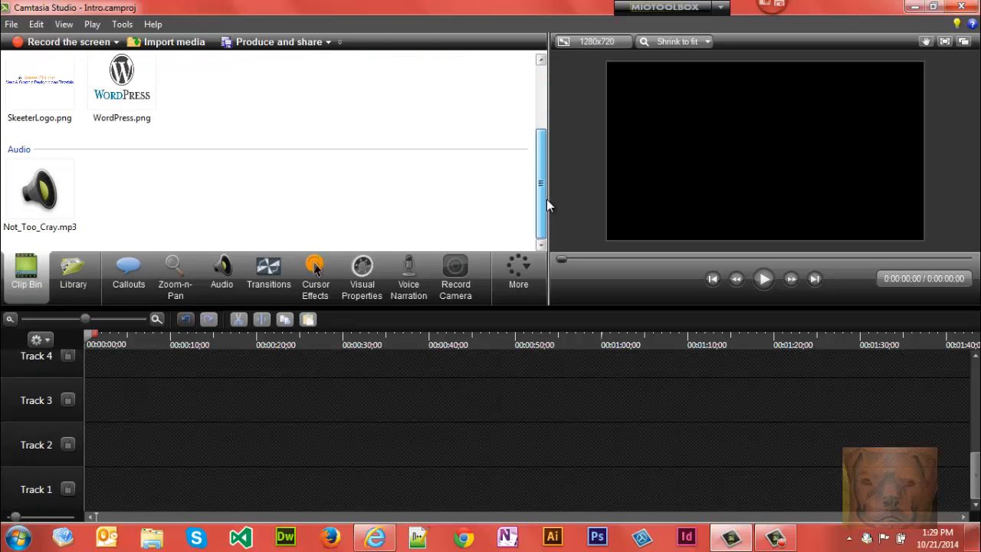
{"action": "mouse_move", "coordinate": [40, 192]}
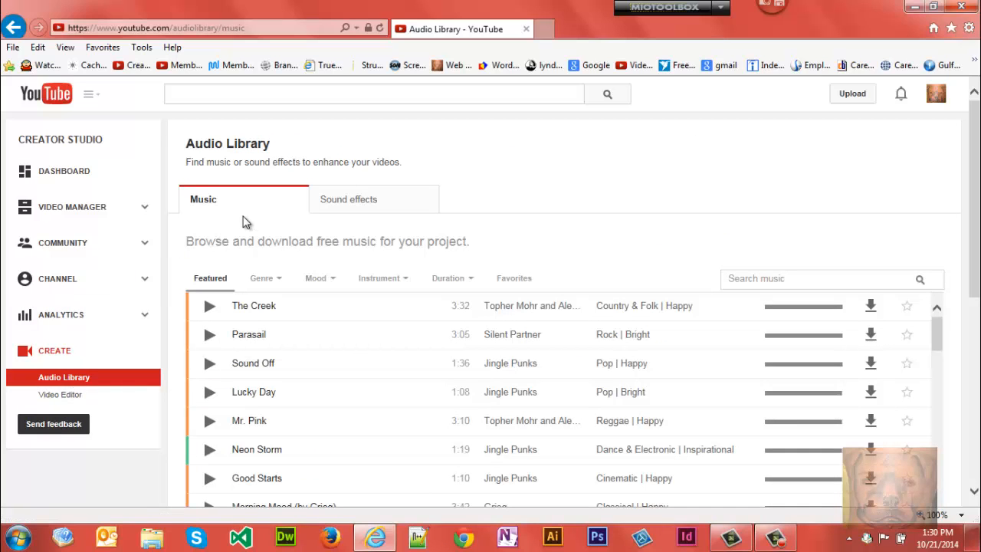
{"action": "mouse_move", "coordinate": [379, 278]}
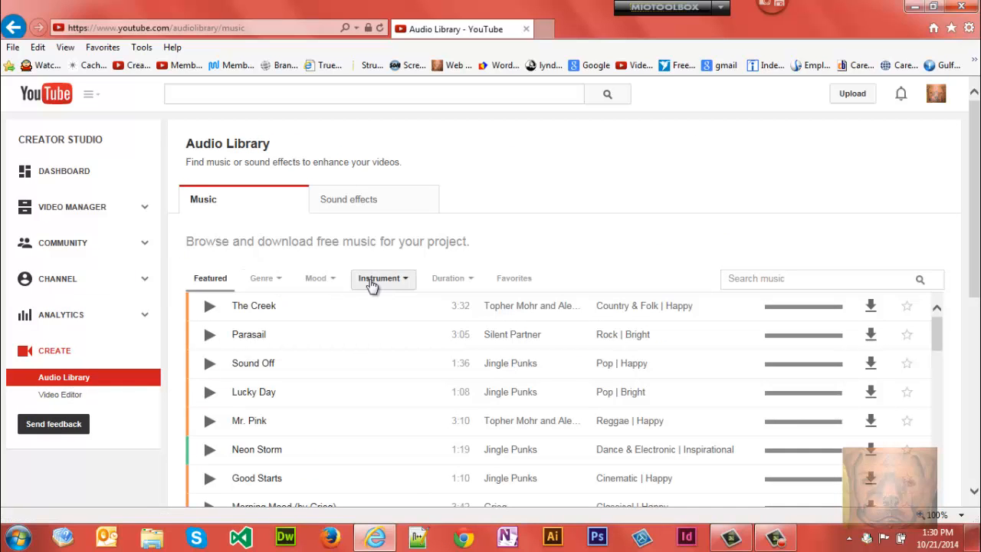
{"action": "scroll", "scroll_direction": "down", "scroll_amount": 3}
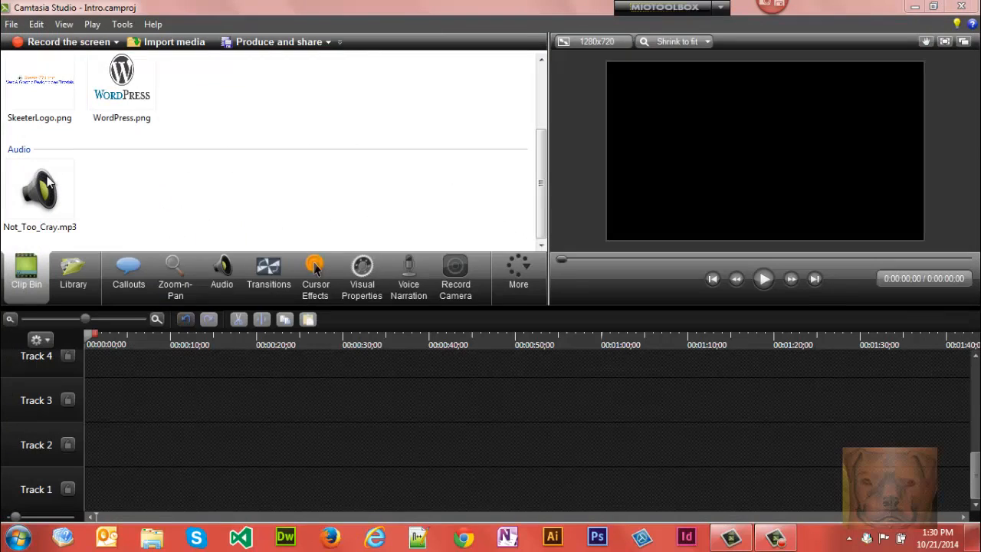
{"action": "mouse_move", "coordinate": [37, 203]}
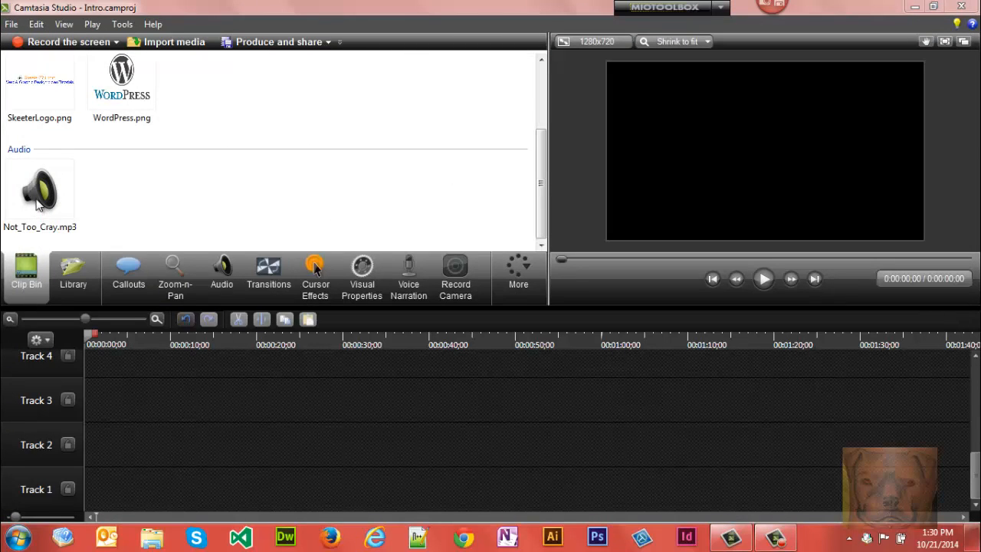
Put Not_Too_Cray.mp3 on Track 1 and SkeeterLogo.png on Track 2, both at 0:00
{"action": "left_click", "coordinate": [40, 190]}
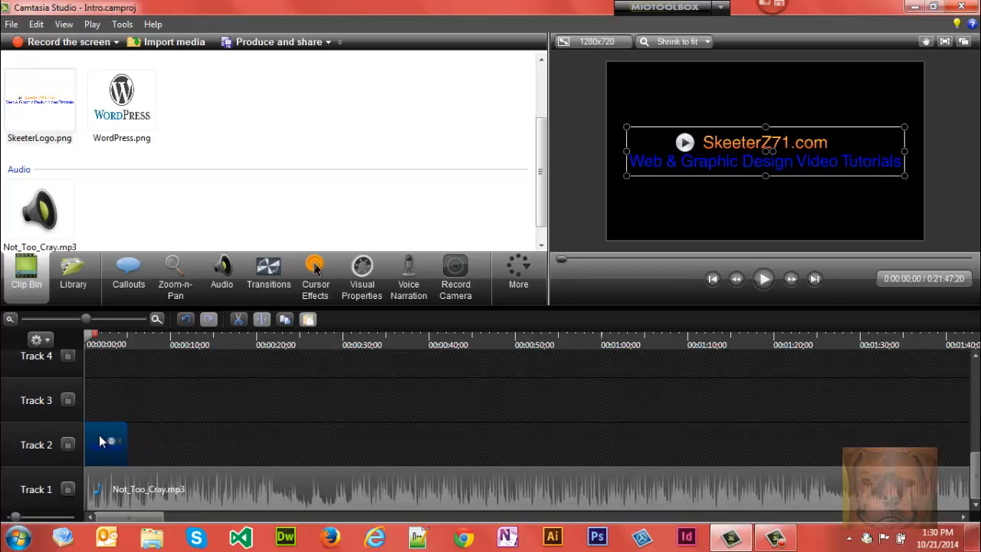
{"action": "mouse_move", "coordinate": [132, 451]}
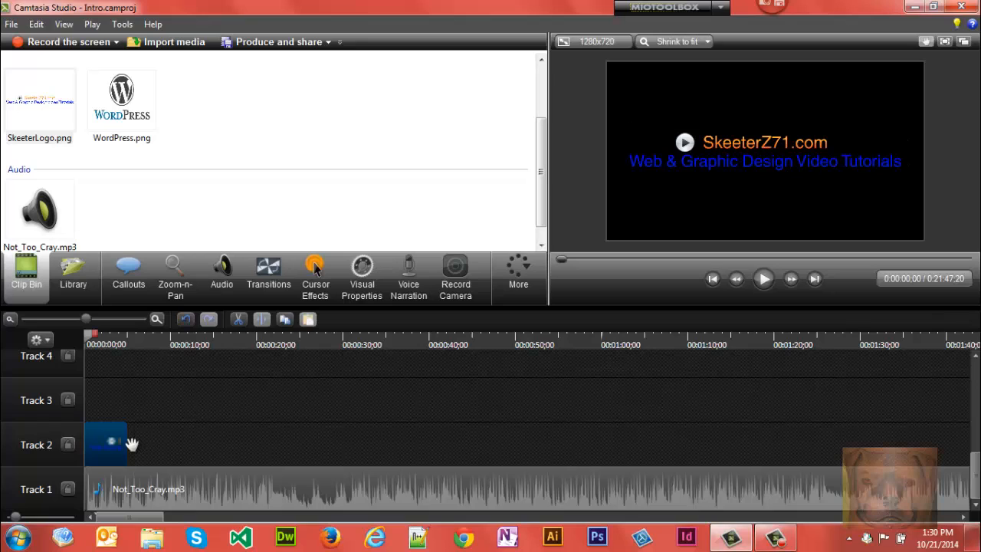
{"action": "left_click", "coordinate": [764, 278]}
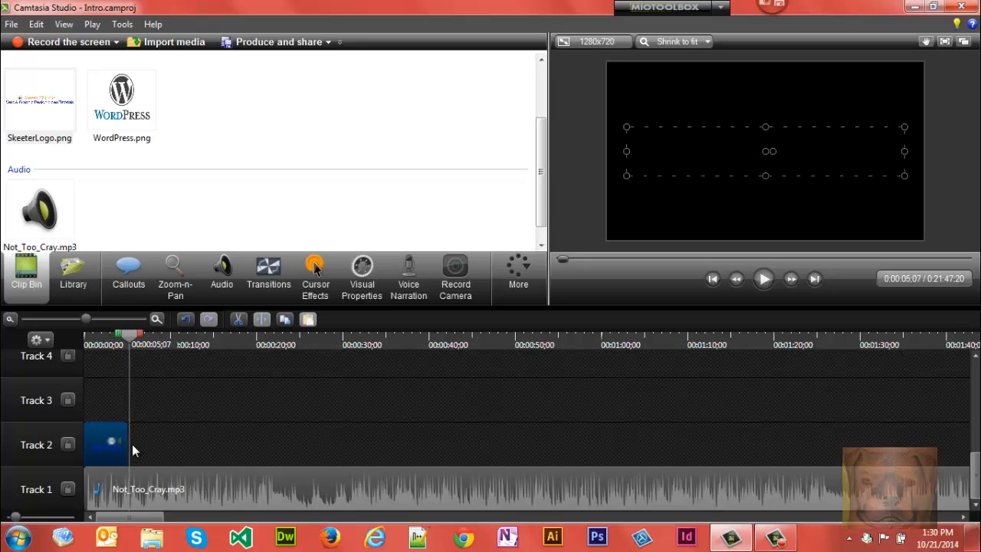
{"action": "mouse_move", "coordinate": [225, 453]}
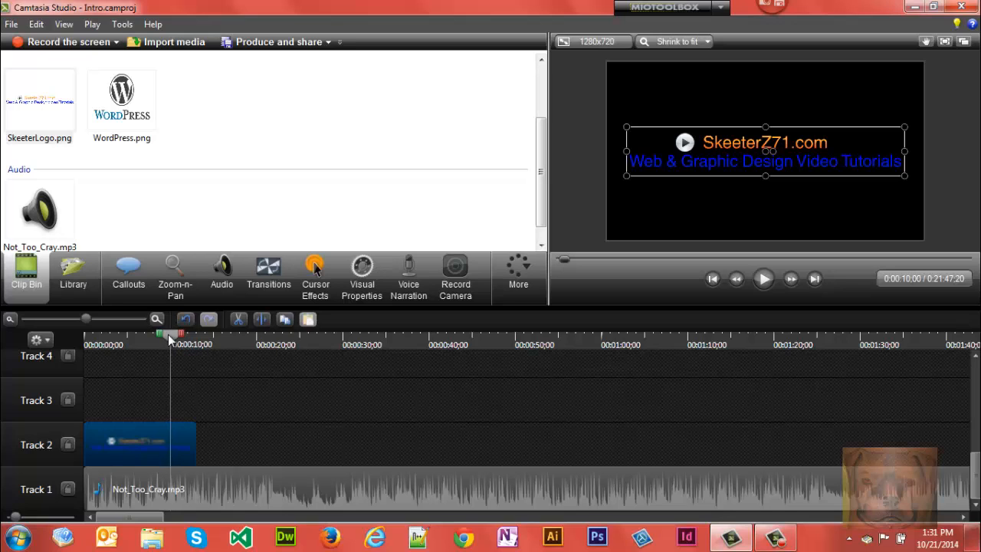
Zoom into the timeline and trim the SkeeterLogo clip to end at 0:00:10;00
{"action": "left_click", "coordinate": [157, 319]}
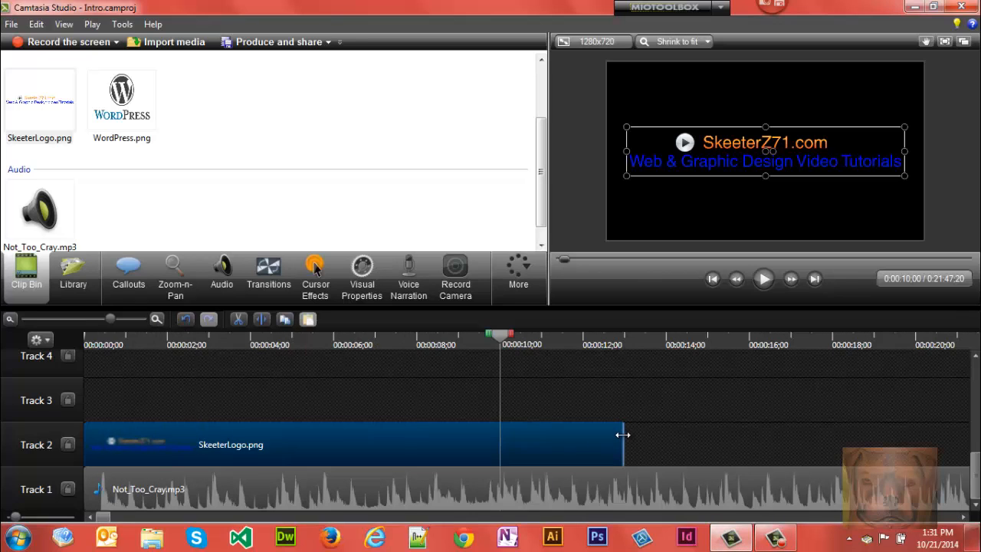
{"action": "left_click_drag", "start_coordinate": [623, 435], "coordinate": [506, 436]}
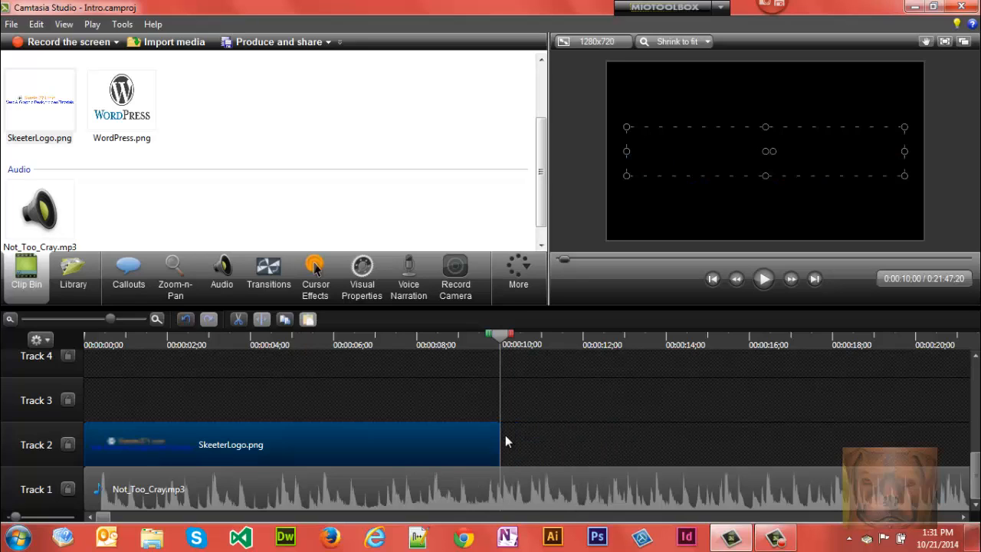
{"action": "mouse_move", "coordinate": [197, 236]}
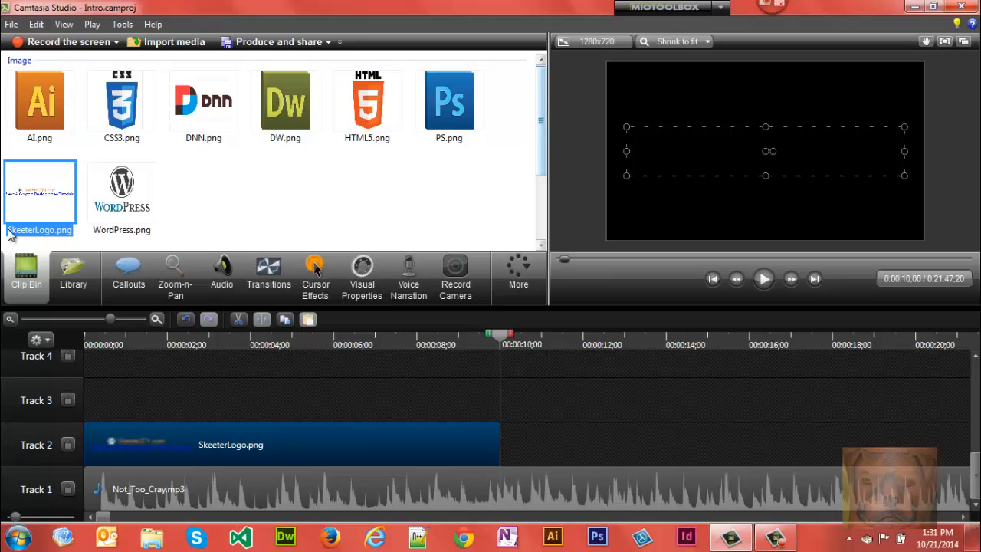
{"action": "mouse_move", "coordinate": [66, 191]}
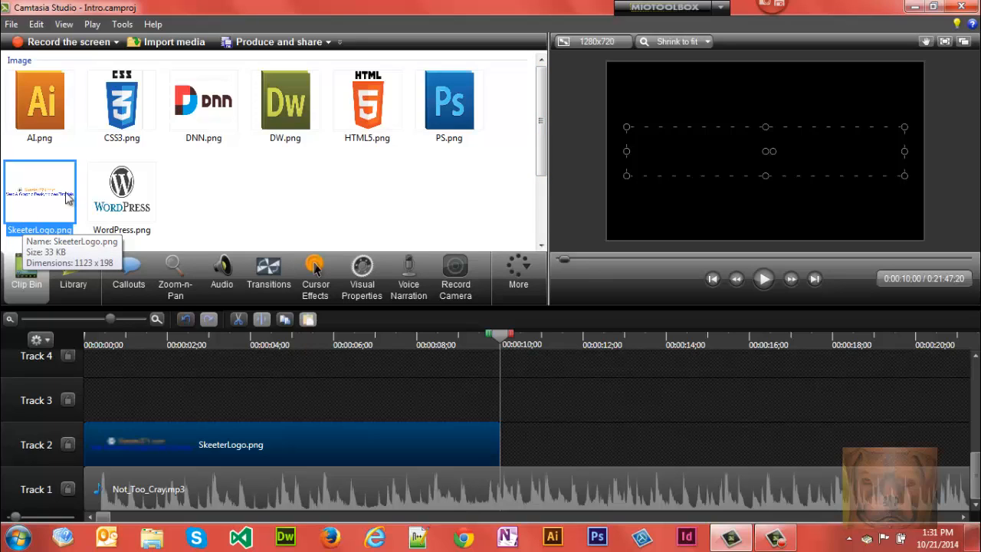
{"action": "mouse_move", "coordinate": [42, 89]}
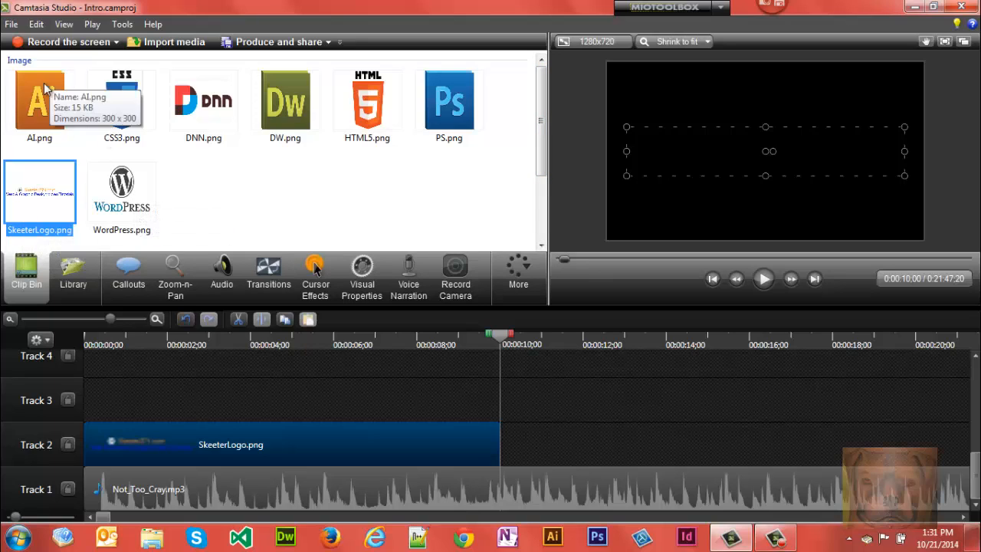
Add AI.png on Track 3, extend it to ten seconds, and shrink it above-left of the title
{"action": "left_click", "coordinate": [39, 99]}
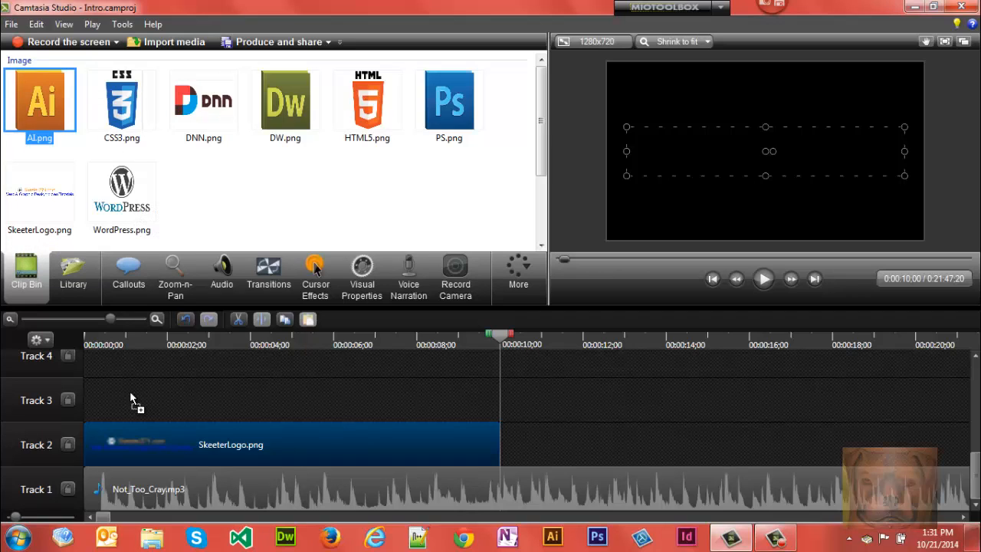
{"action": "left_click_drag", "start_coordinate": [40, 99], "coordinate": [219, 399]}
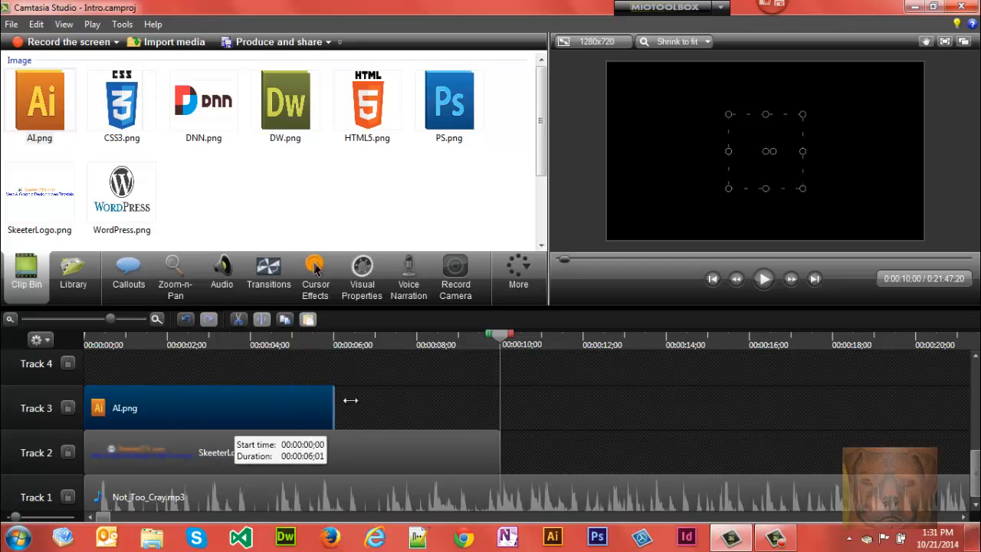
{"action": "left_click_drag", "start_coordinate": [350, 400], "coordinate": [502, 401]}
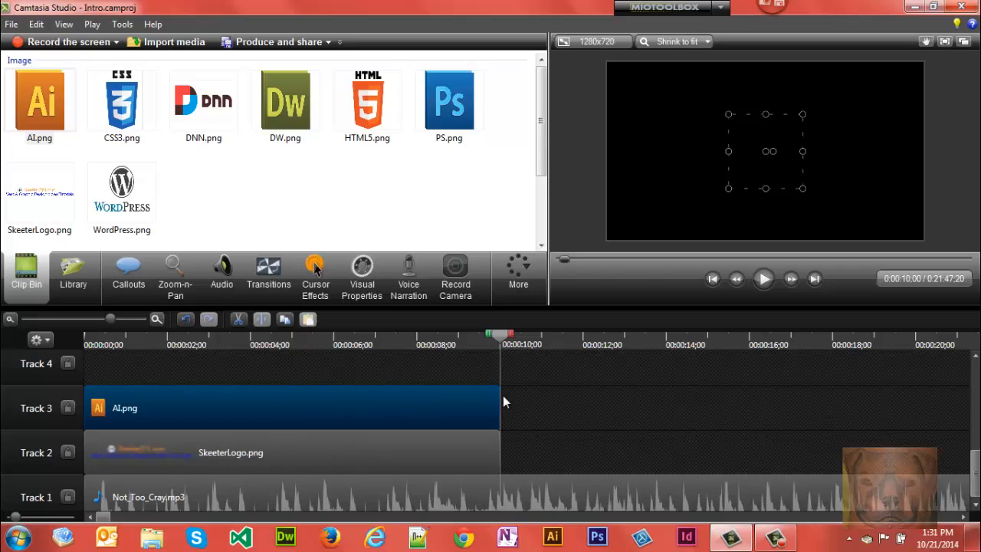
{"action": "mouse_move", "coordinate": [83, 403]}
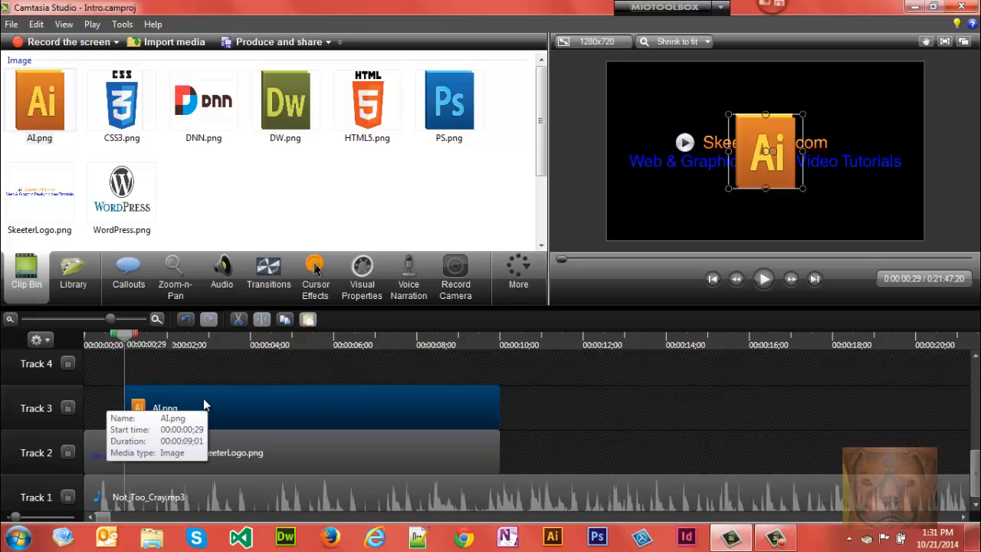
{"action": "mouse_move", "coordinate": [820, 177]}
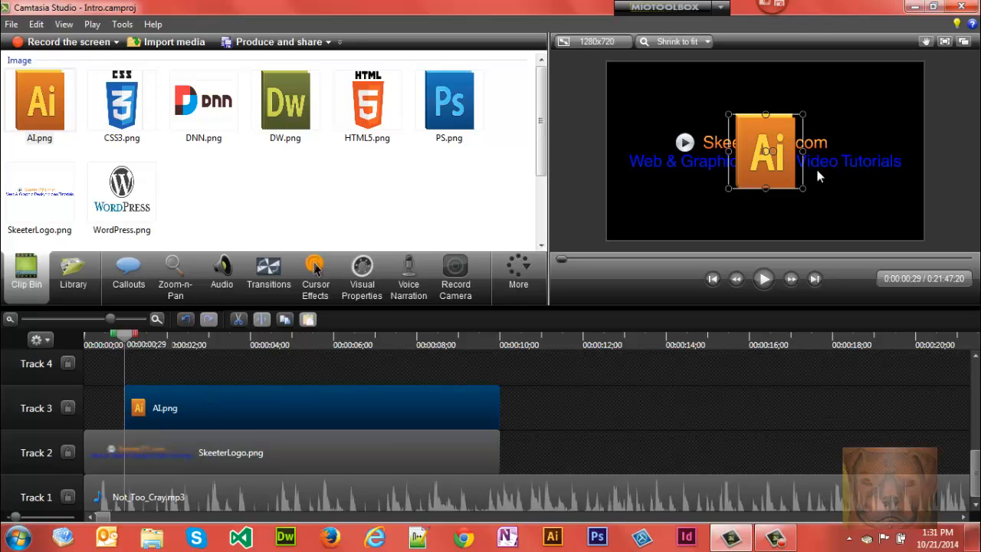
{"action": "left_click_drag", "start_coordinate": [764, 151], "coordinate": [663, 115]}
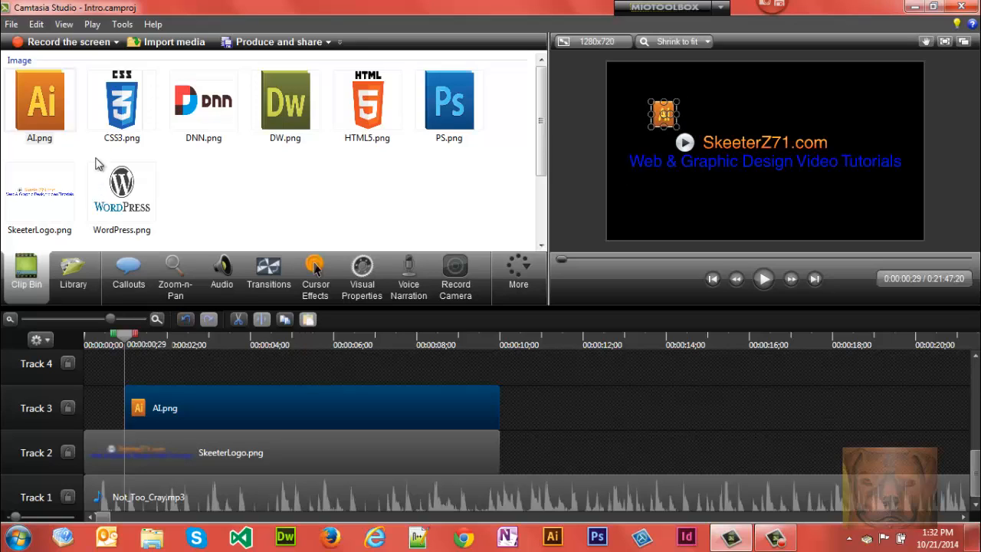
Add DW.png on Track 4 near 0:00:01;29 and shrink it beside the AI icon
{"action": "left_click", "coordinate": [39, 99]}
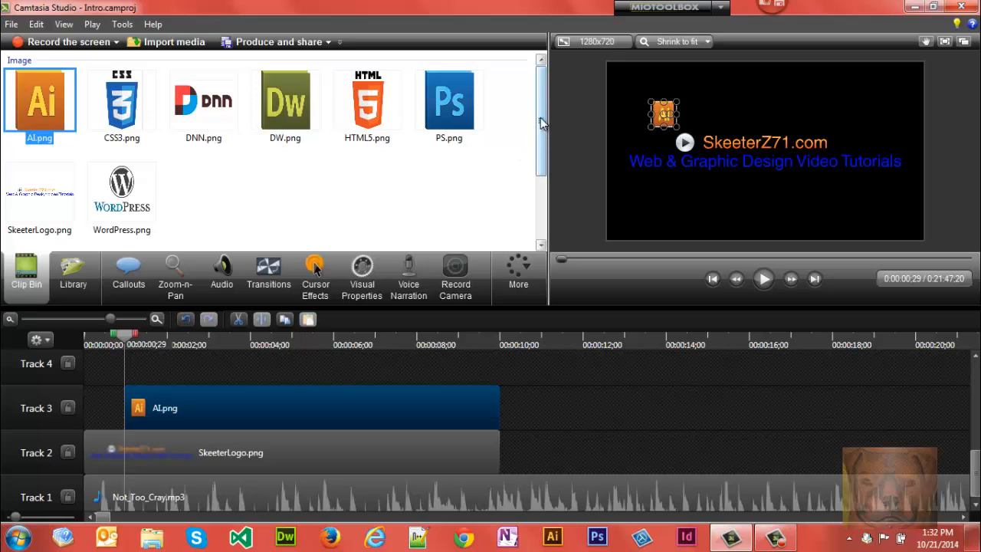
{"action": "left_click", "coordinate": [285, 100]}
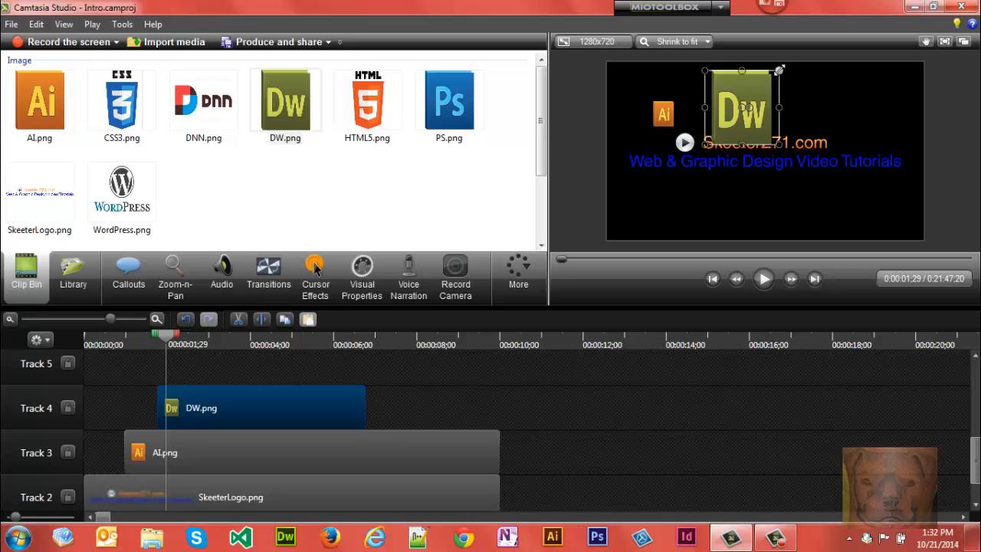
{"action": "left_click_drag", "start_coordinate": [782, 69], "coordinate": [744, 107]}
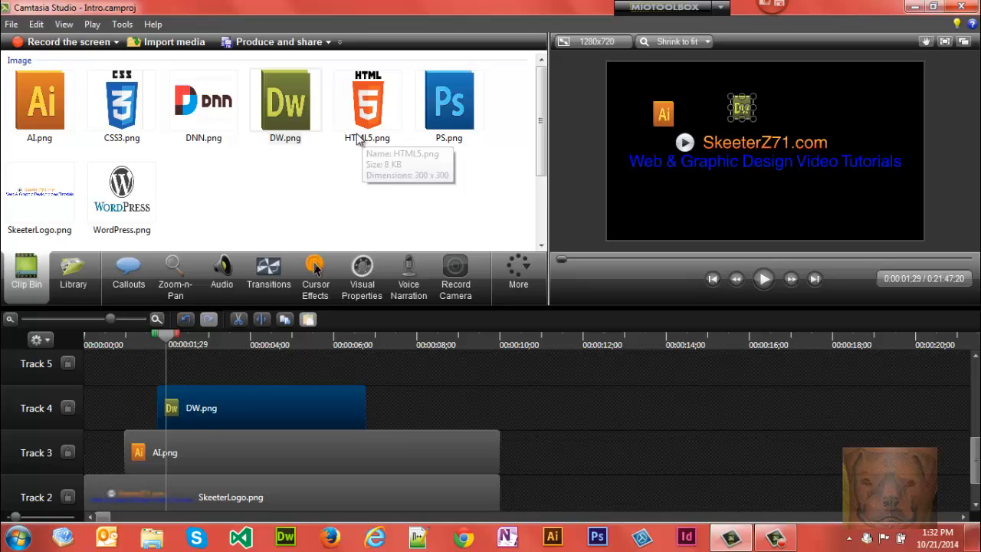
Add PS.png on Track 5, shrunk to icon size at top right beside DW
{"action": "left_click", "coordinate": [449, 99]}
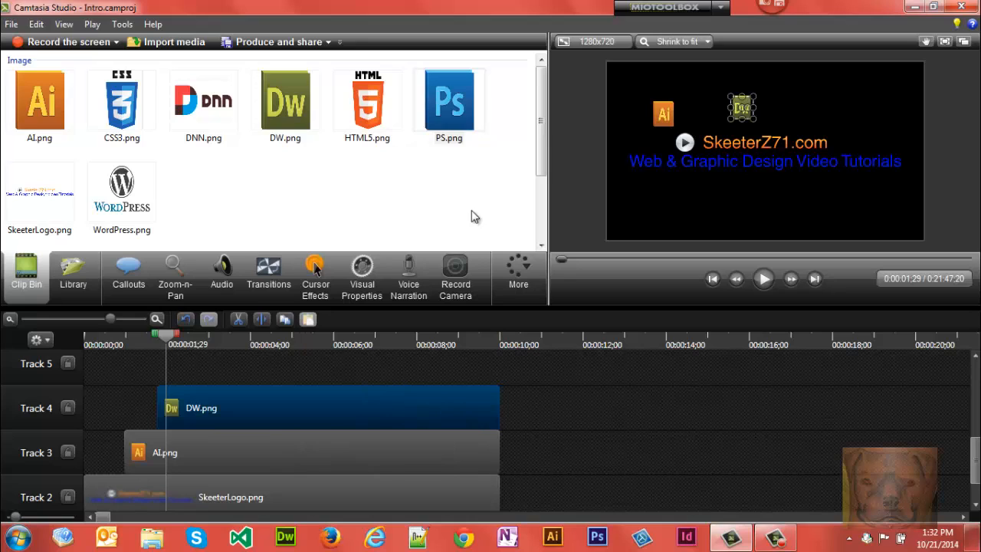
{"action": "mouse_move", "coordinate": [451, 96]}
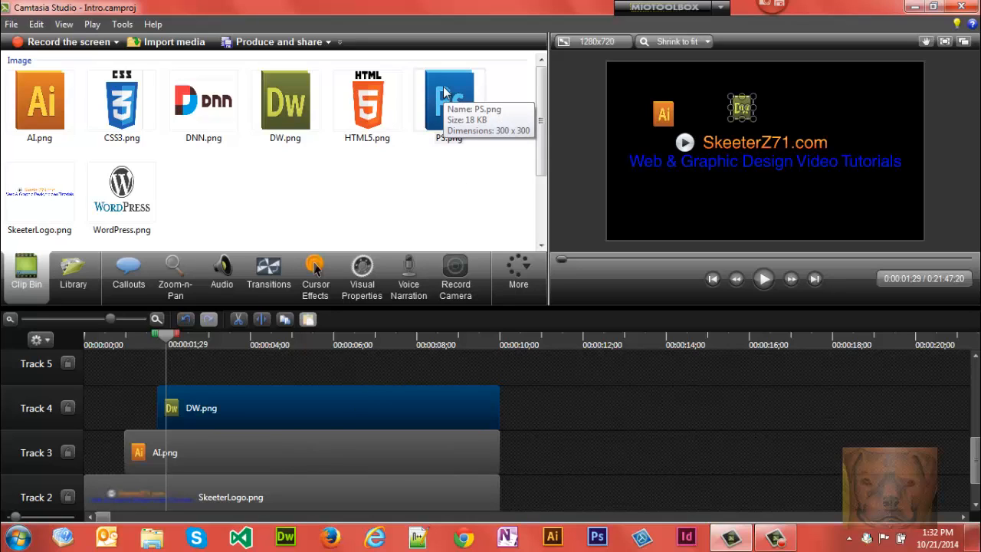
{"action": "left_click", "coordinate": [449, 99]}
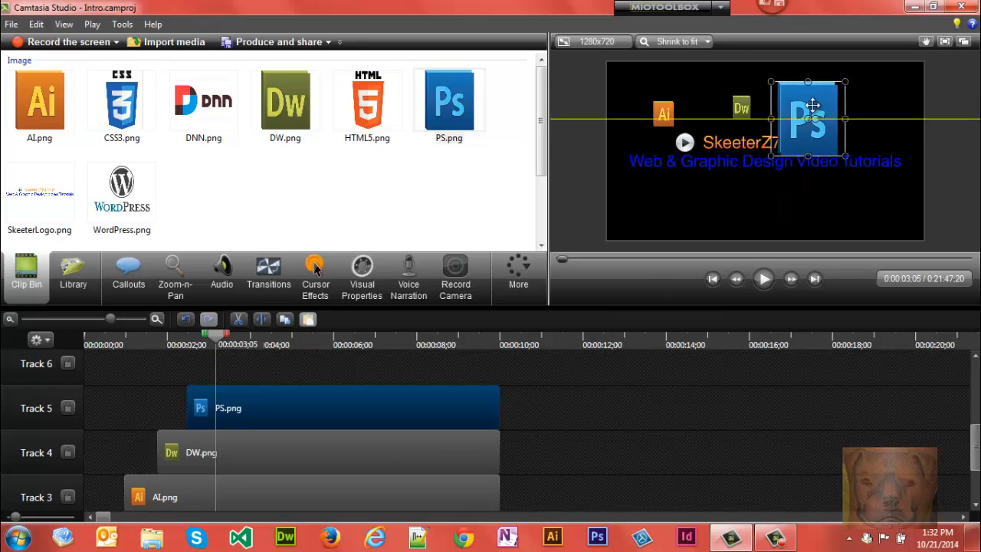
{"action": "left_click_drag", "start_coordinate": [806, 118], "coordinate": [814, 105]}
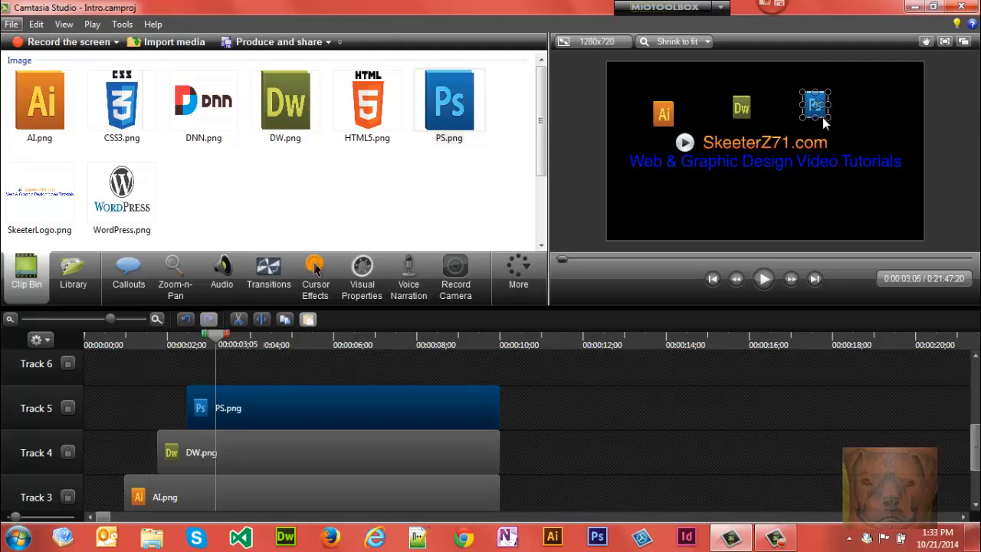
{"action": "mouse_move", "coordinate": [268, 276]}
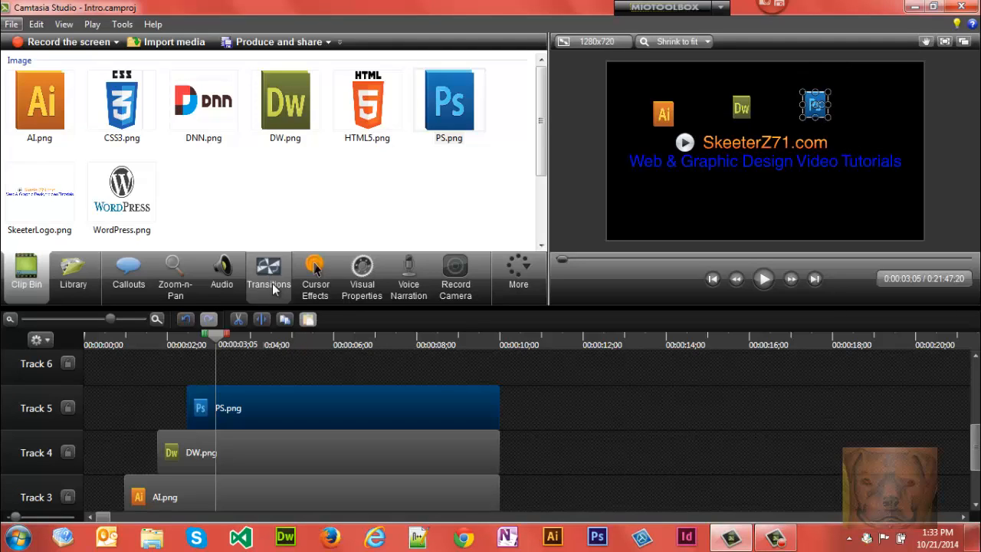
{"action": "mouse_move", "coordinate": [529, 157]}
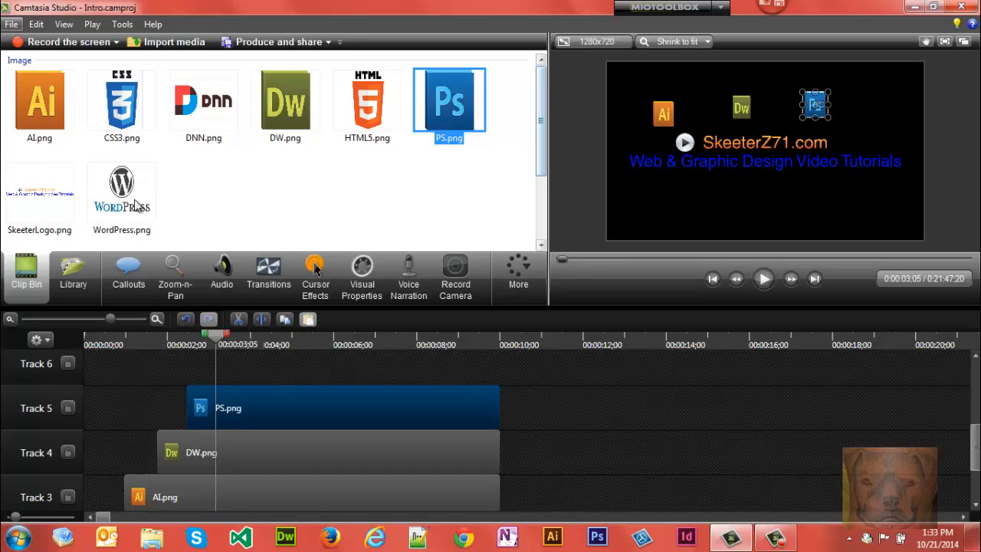
Drop WordPress.png onto new Track 6 after the PS clip, ending at ten seconds
{"action": "left_click", "coordinate": [121, 191]}
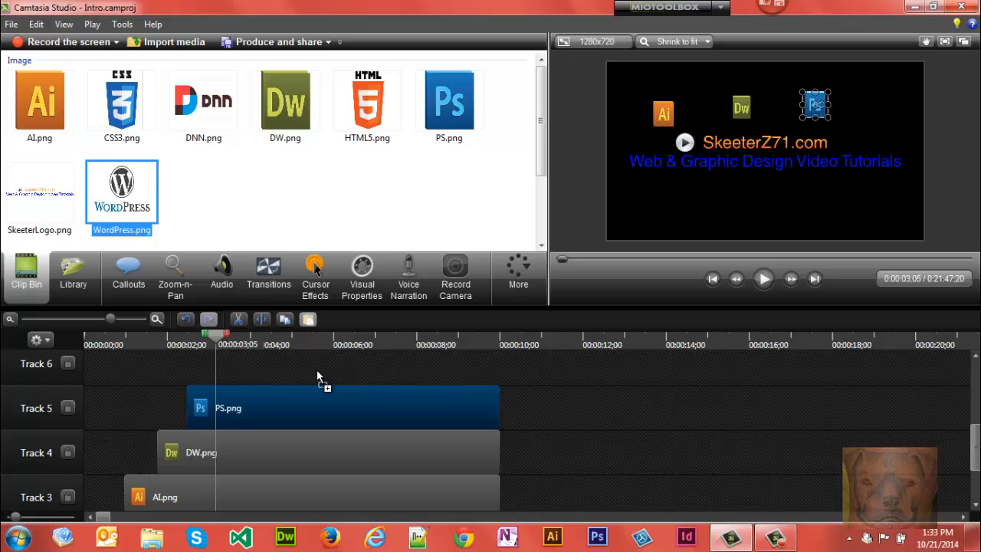
{"action": "left_click_drag", "start_coordinate": [121, 190], "coordinate": [329, 407]}
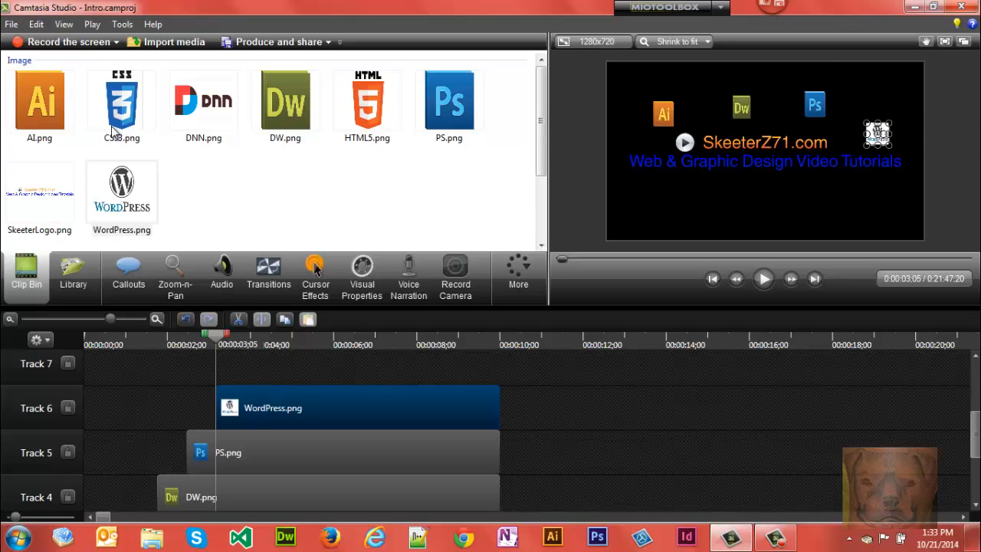
{"action": "mouse_move", "coordinate": [121, 107]}
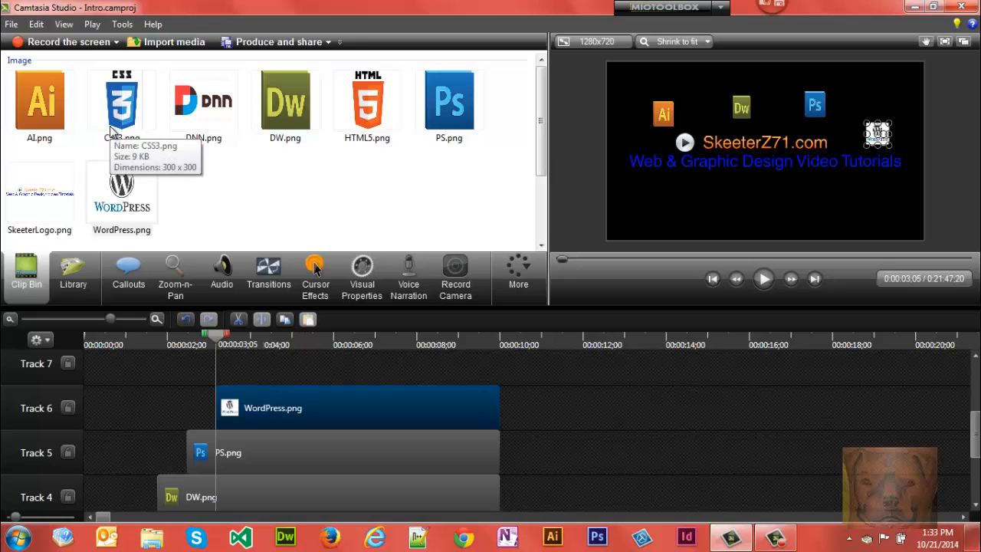
{"action": "mouse_move", "coordinate": [368, 107]}
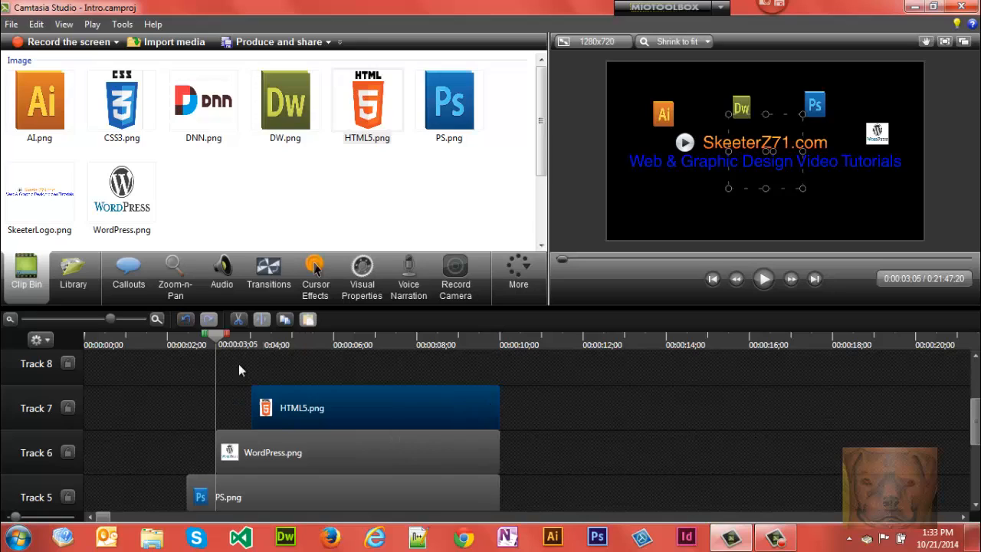
Jump to the HTML5 clip on Track 7 and shrink it to icon size below-right
{"action": "left_click", "coordinate": [764, 279]}
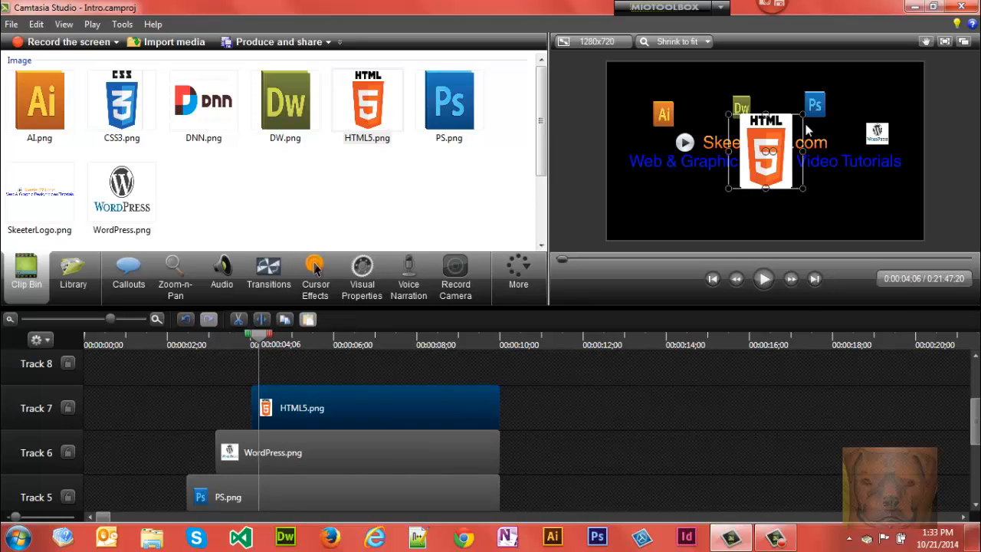
{"action": "mouse_move", "coordinate": [801, 188]}
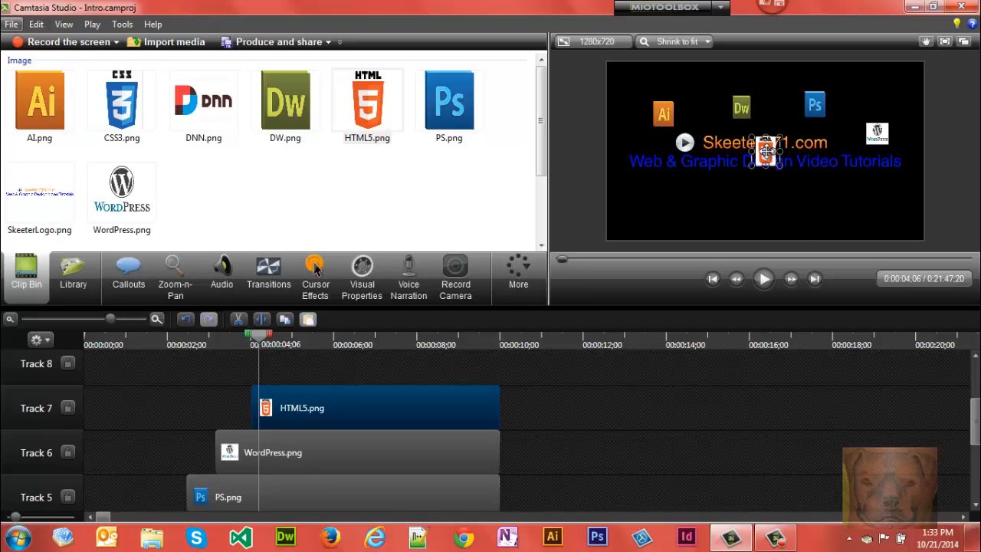
{"action": "left_click_drag", "start_coordinate": [767, 151], "coordinate": [821, 194]}
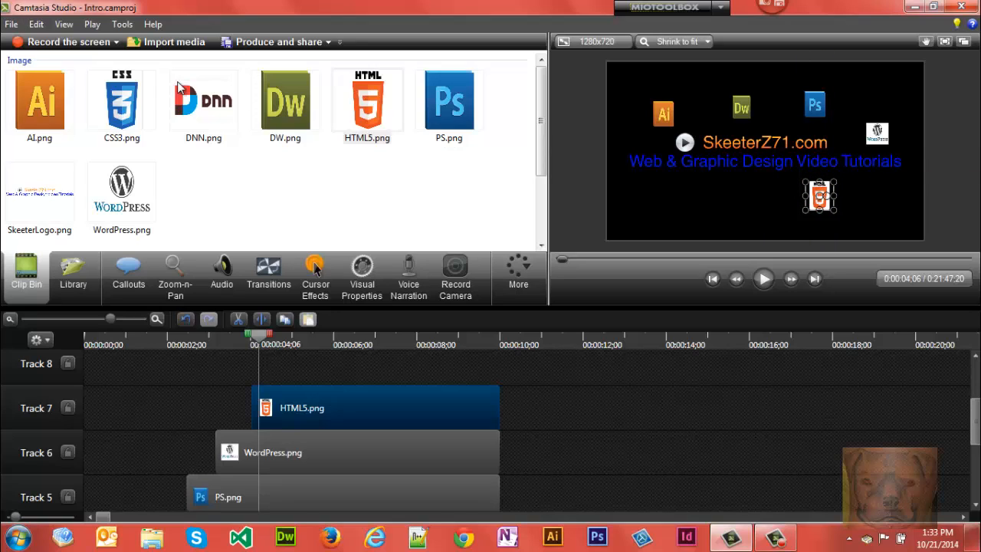
{"action": "left_click", "coordinate": [121, 100]}
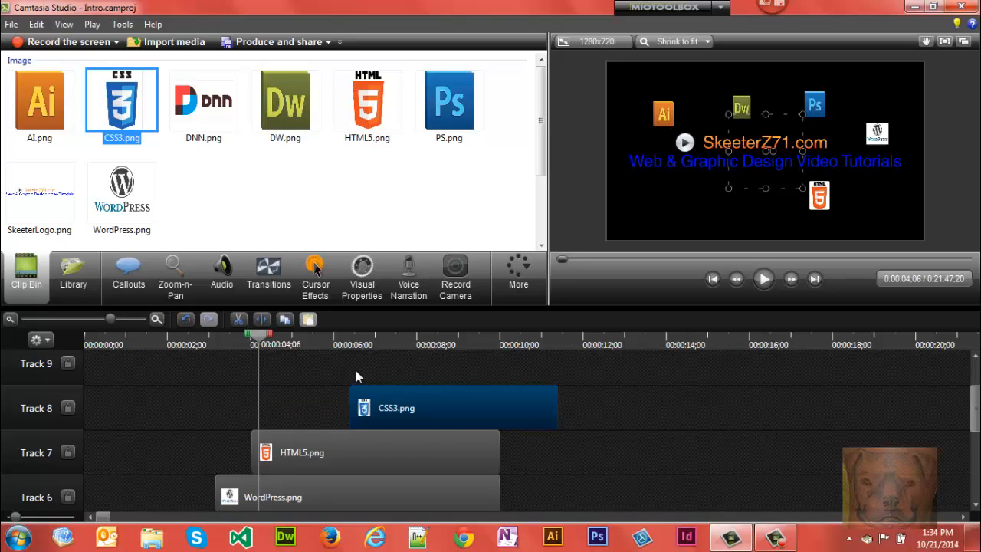
Start CSS3.png after HTML5 and DNN.png after CSS3, resize the DNN logo, and preview
{"action": "left_click_drag", "start_coordinate": [452, 408], "coordinate": [384, 407]}
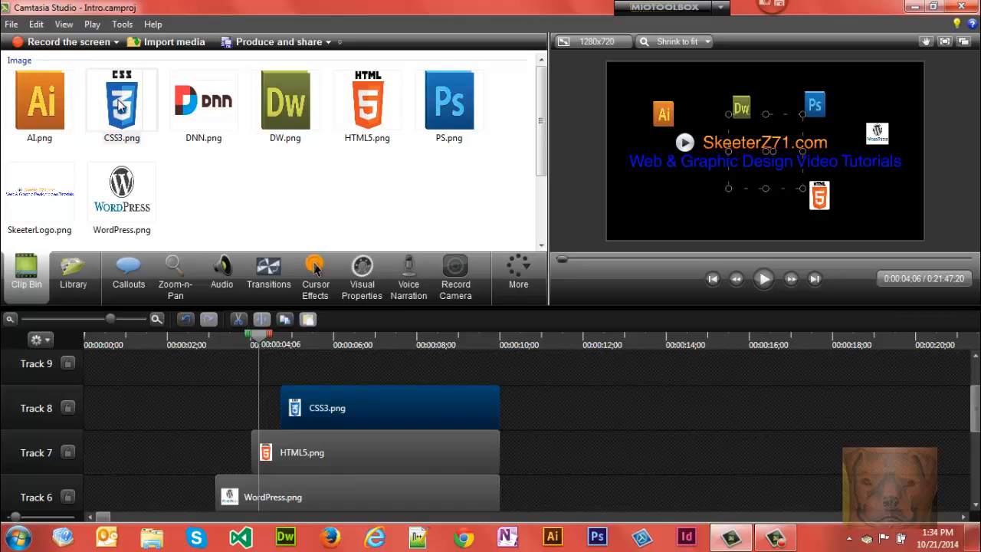
{"action": "left_click", "coordinate": [121, 100]}
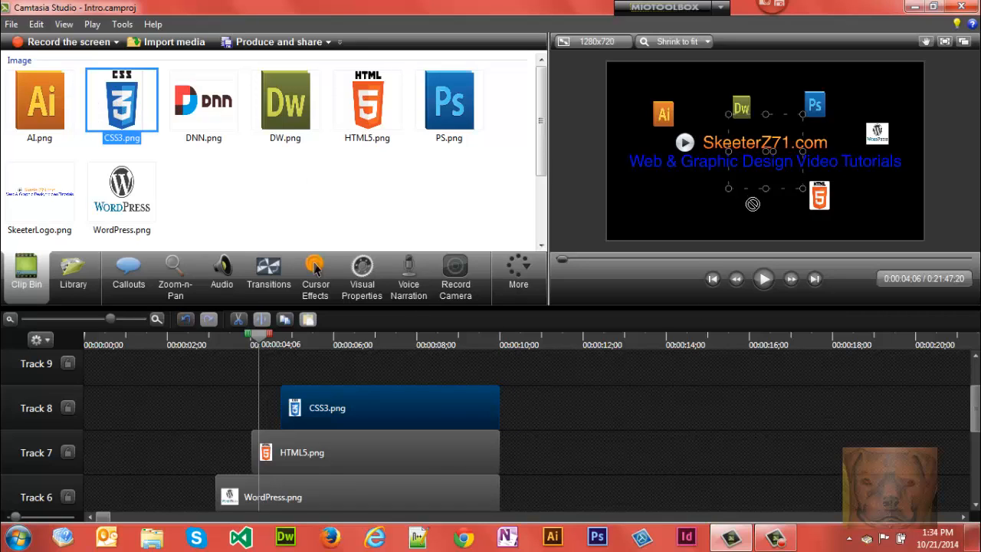
{"action": "mouse_move", "coordinate": [646, 236]}
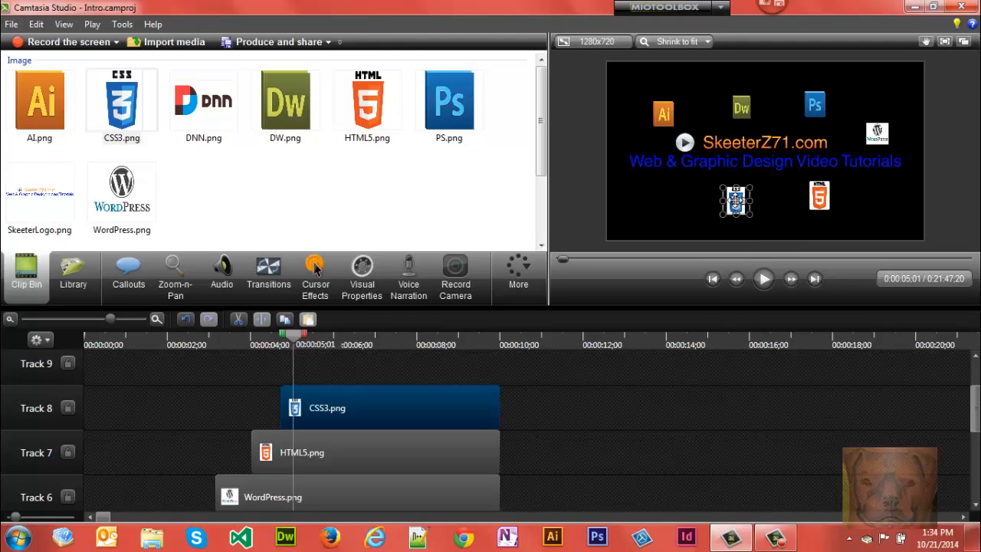
{"action": "mouse_move", "coordinate": [190, 104]}
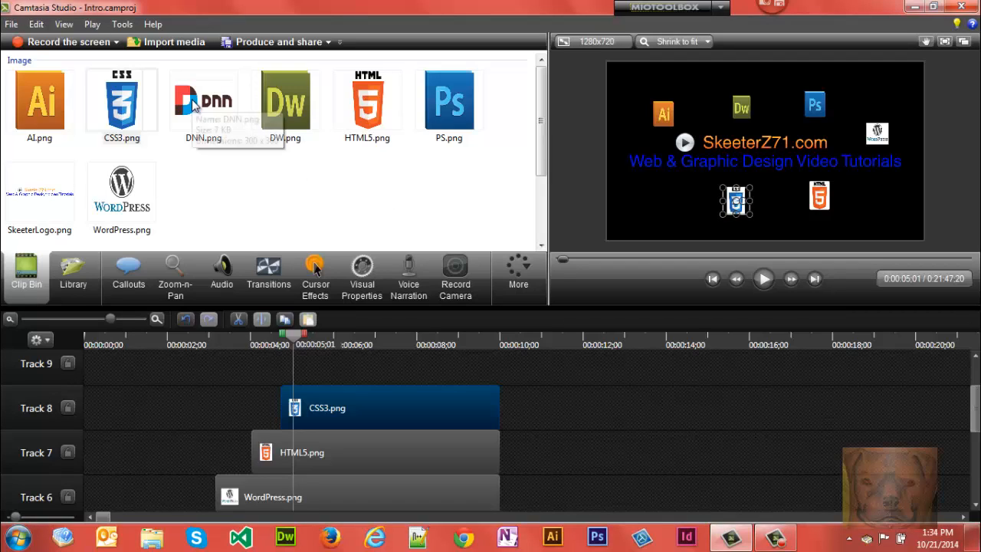
{"action": "left_click", "coordinate": [203, 100]}
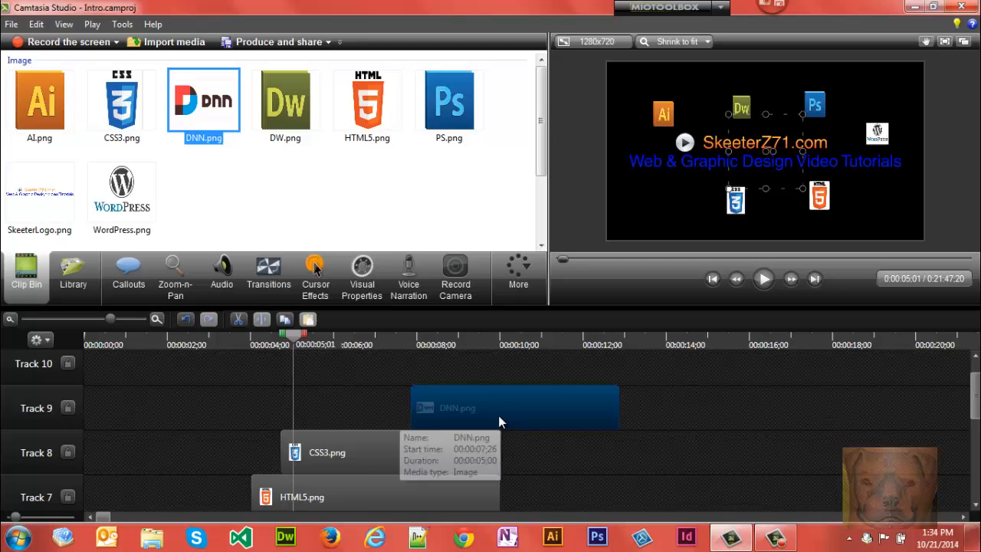
{"action": "left_click_drag", "start_coordinate": [514, 407], "coordinate": [414, 407]}
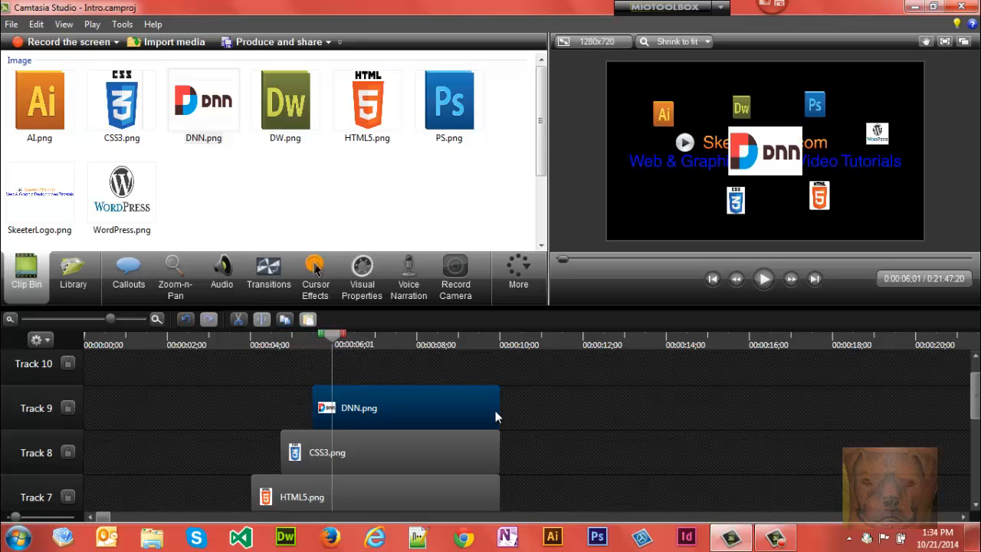
{"action": "left_click", "coordinate": [765, 151]}
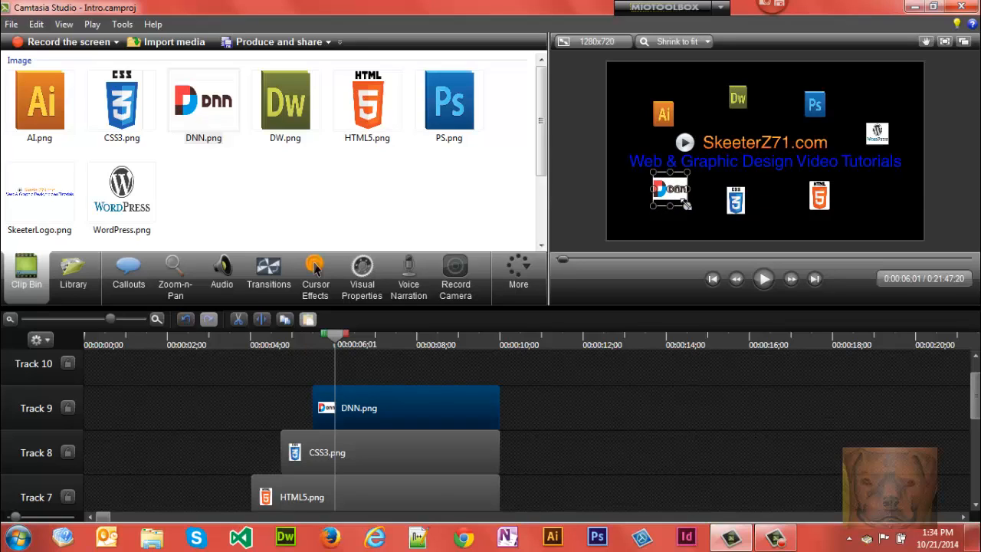
{"action": "left_click", "coordinate": [764, 278]}
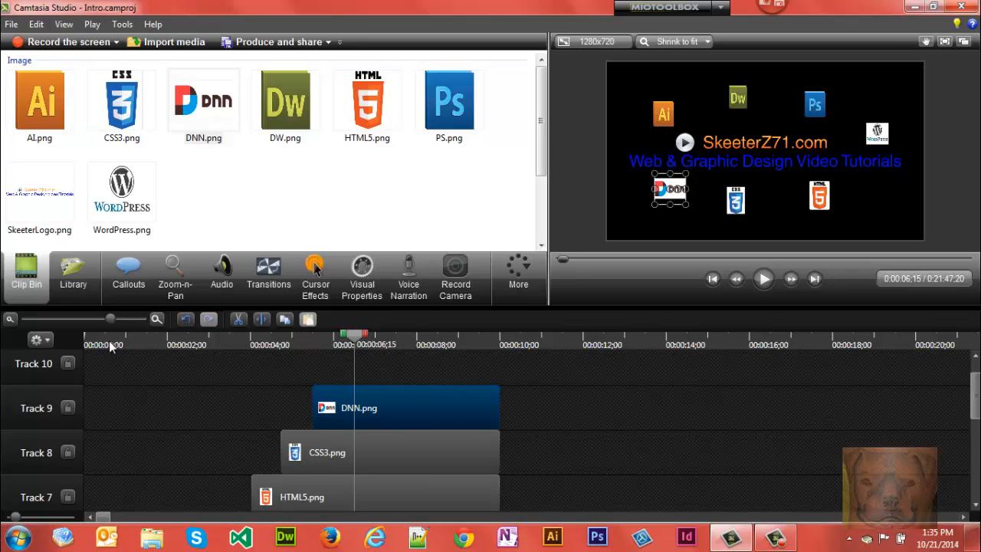
{"action": "left_click", "coordinate": [763, 278]}
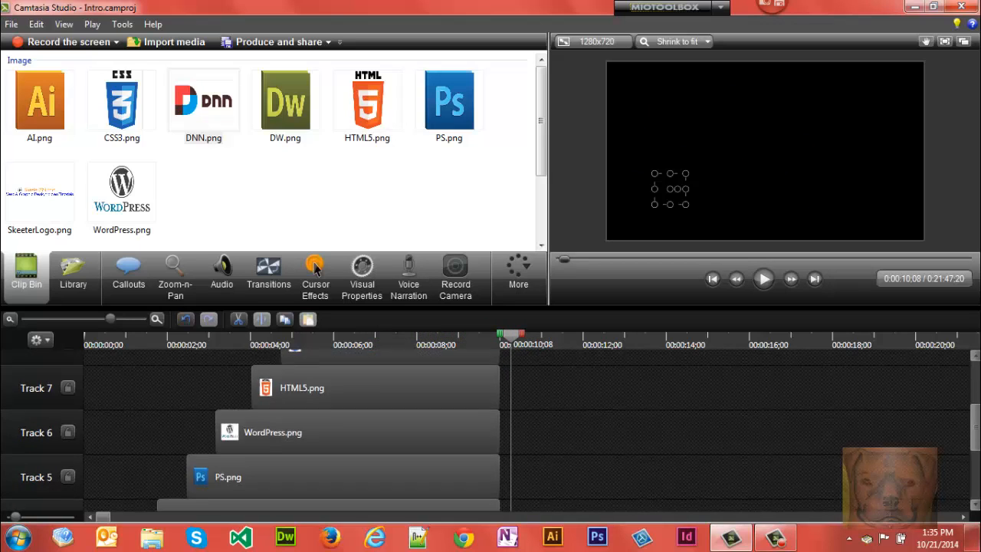
Split the Not_Too_Cray music on Track 1 at 0:00:10:00 and remove the remainder
{"action": "scroll", "scroll_direction": "down", "scroll_amount": 3}
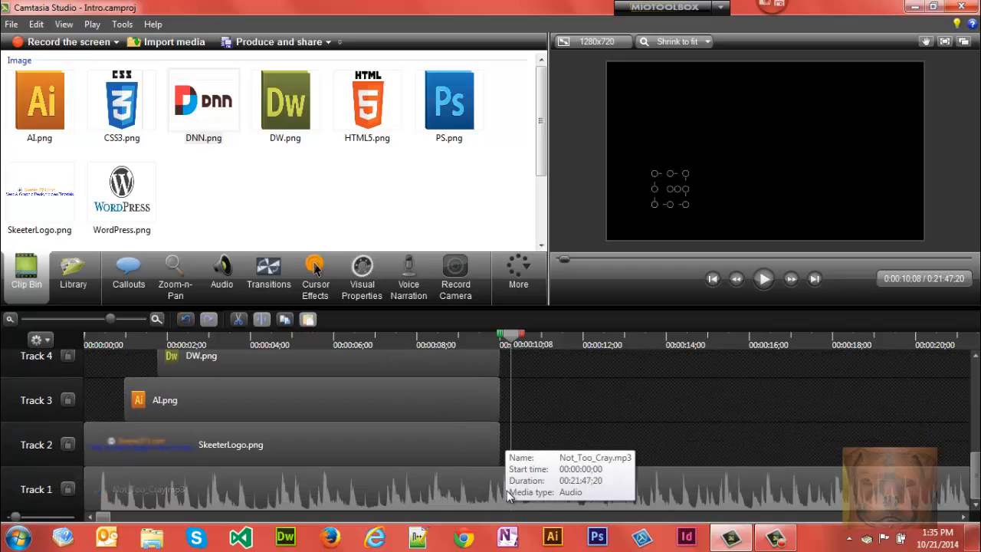
{"action": "mouse_move", "coordinate": [534, 496]}
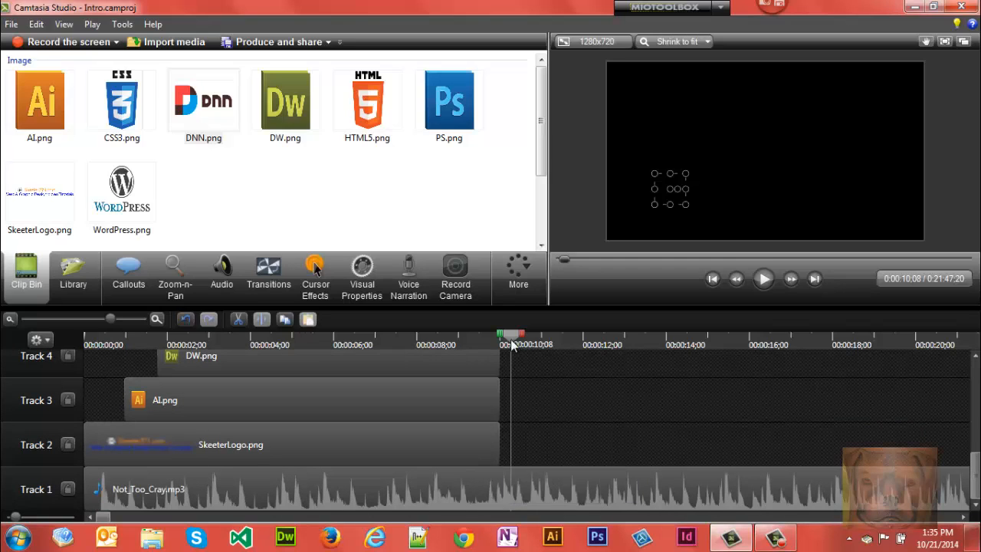
{"action": "mouse_move", "coordinate": [548, 496]}
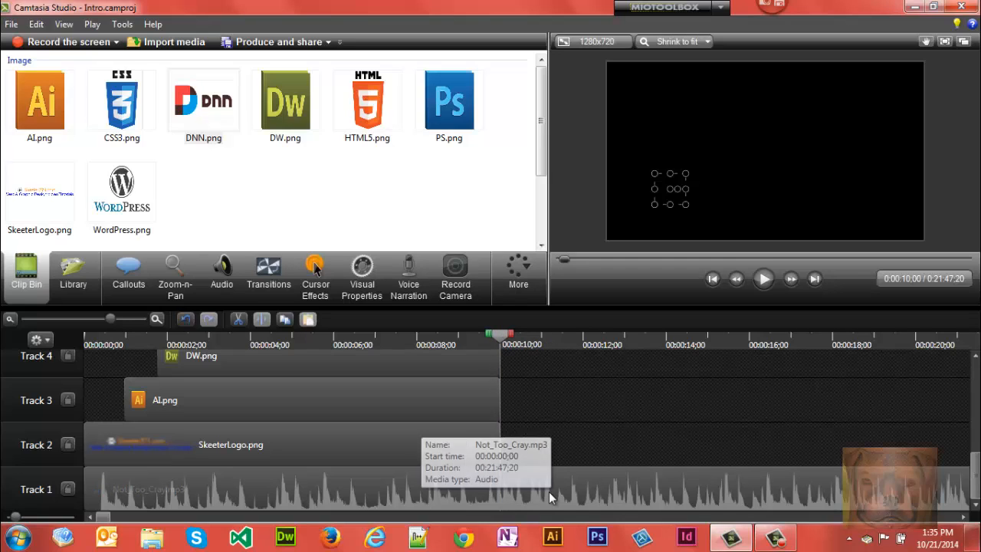
{"action": "left_click", "coordinate": [307, 491]}
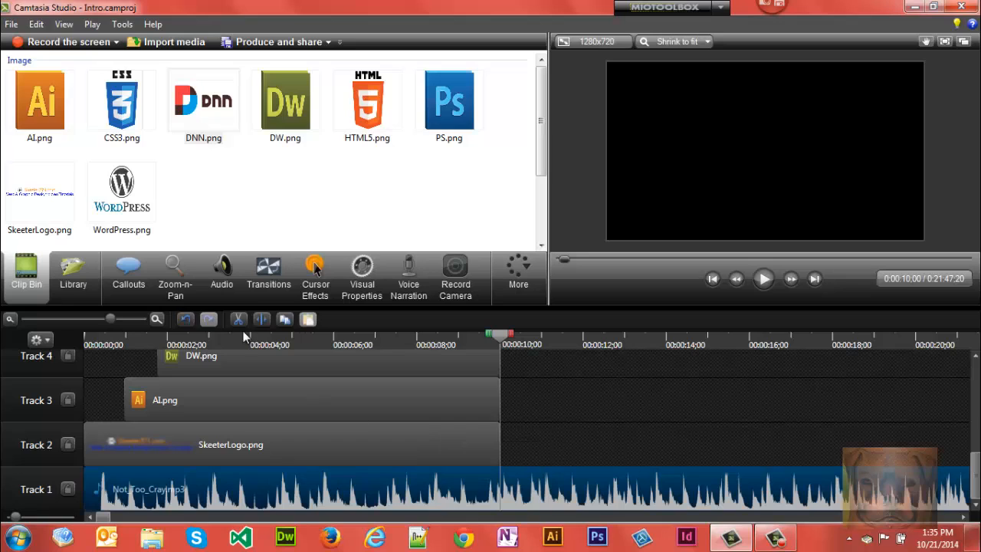
{"action": "left_click", "coordinate": [262, 319]}
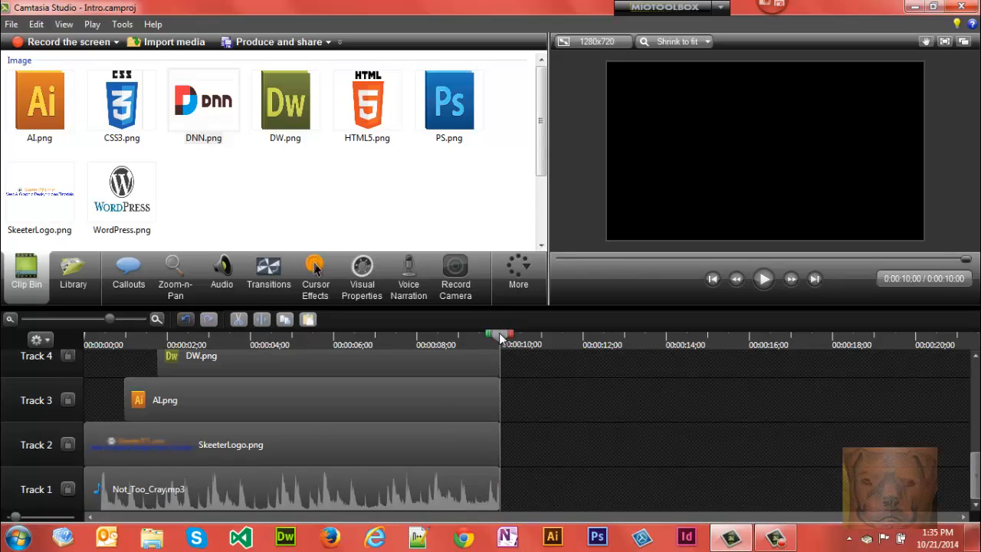
{"action": "left_click", "coordinate": [763, 279]}
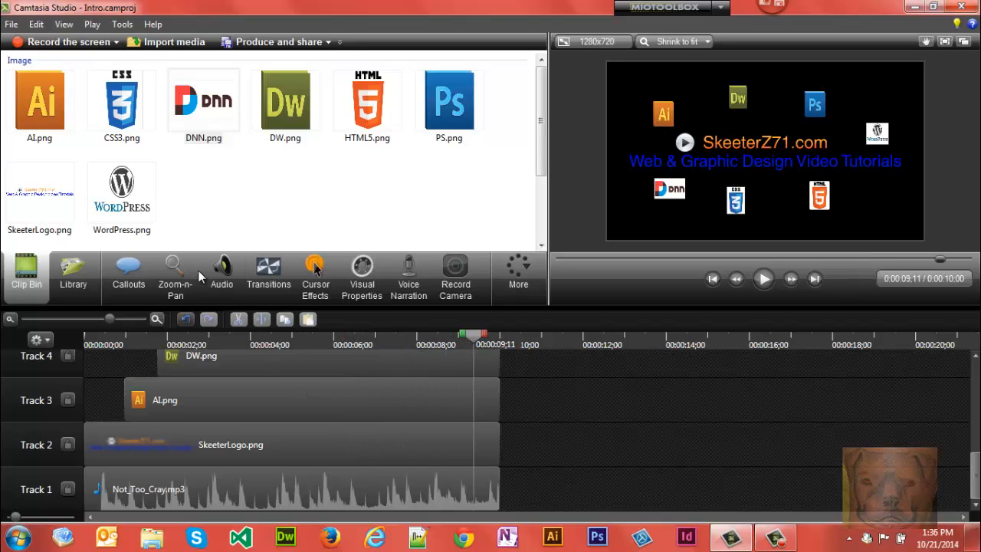
Fade out the Not_Too_Crazy music on Track 1 so it ends at ten seconds
{"action": "left_click", "coordinate": [221, 276]}
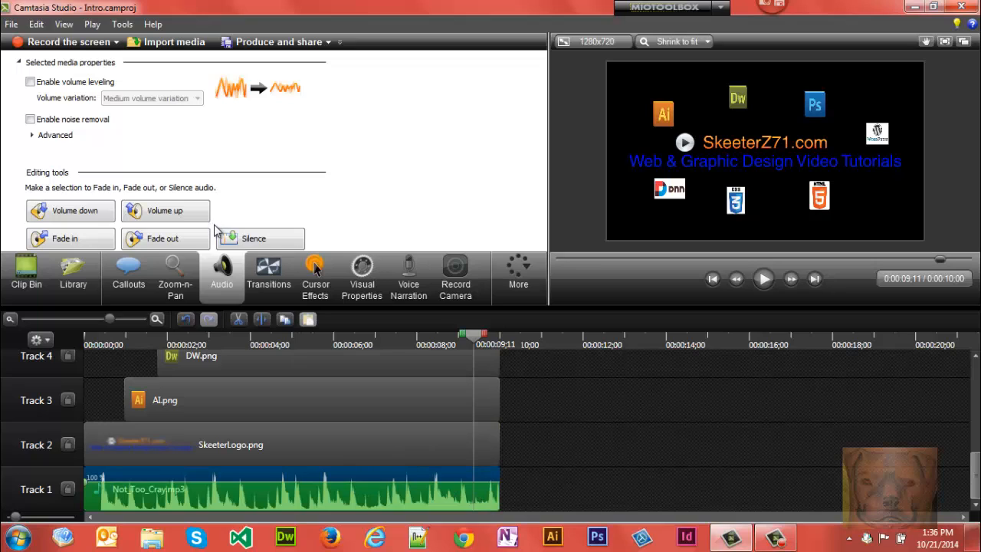
{"action": "left_click", "coordinate": [161, 239]}
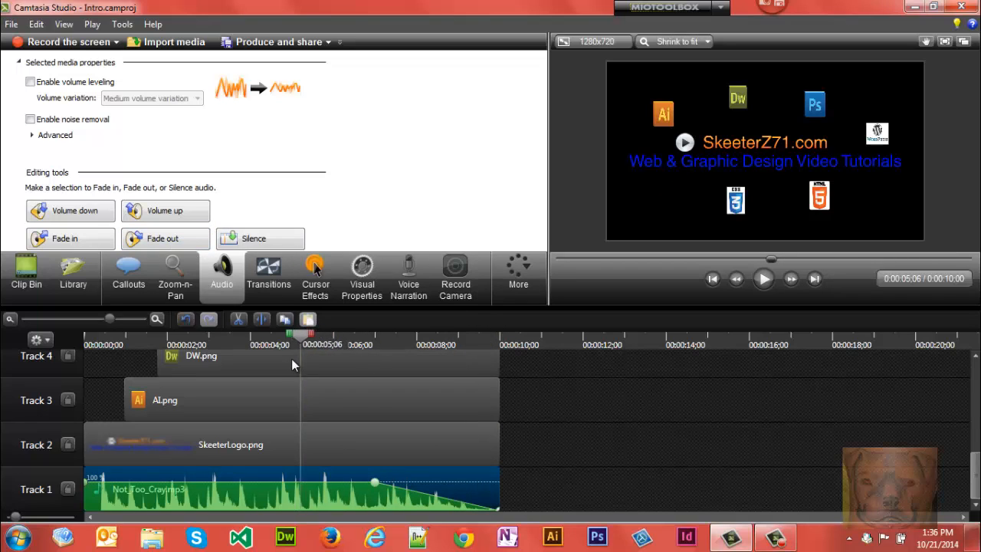
{"action": "left_click", "coordinate": [763, 279]}
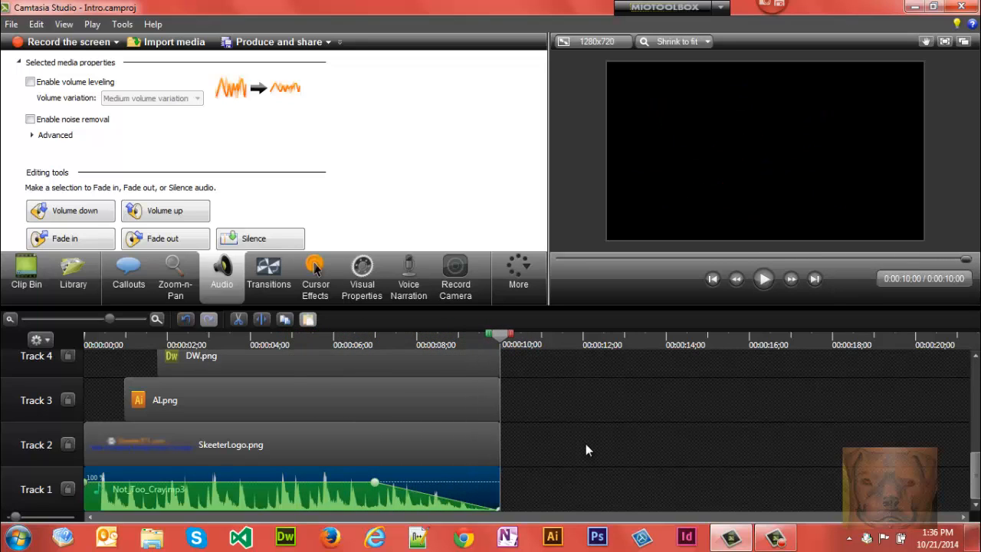
{"action": "mouse_move", "coordinate": [537, 466]}
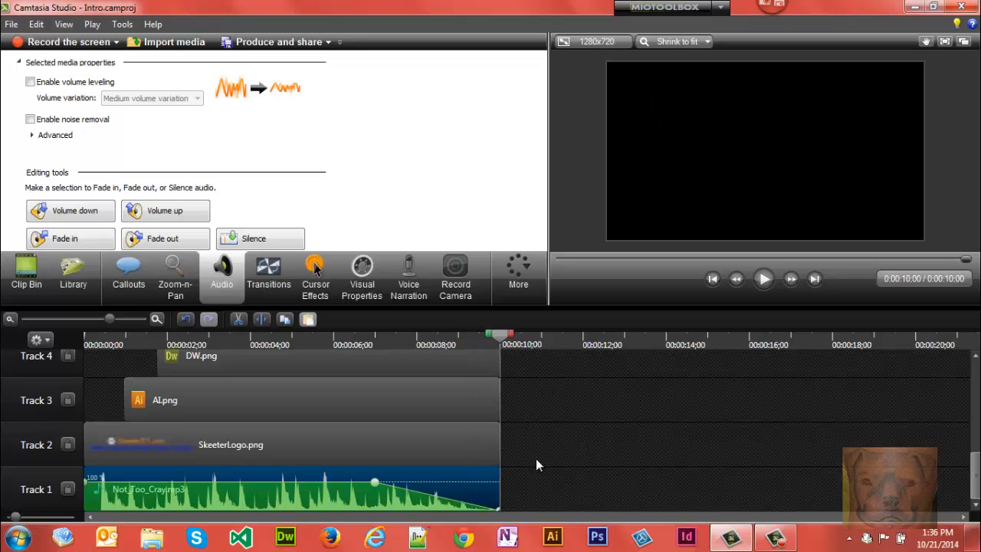
{"action": "mouse_move", "coordinate": [518, 464]}
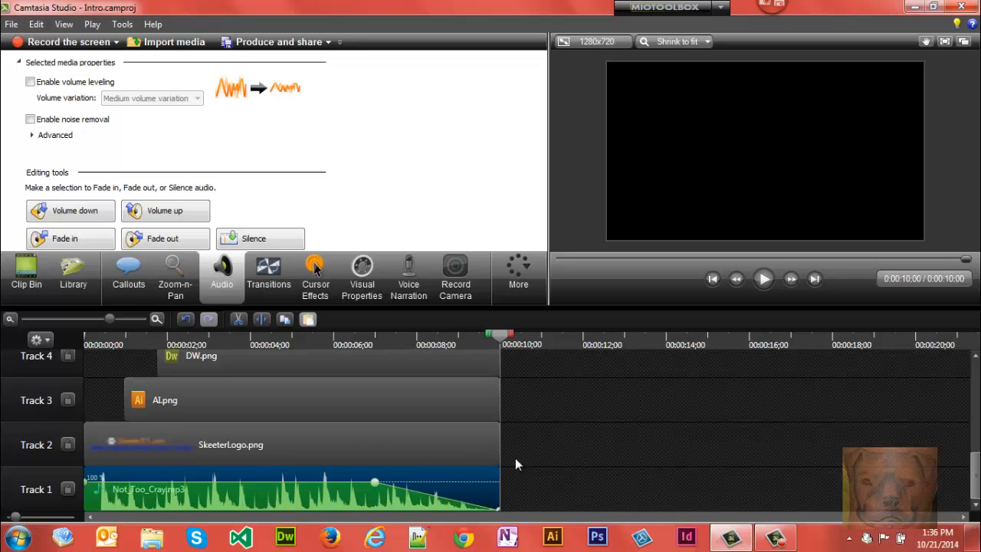
{"action": "mouse_move", "coordinate": [237, 301]}
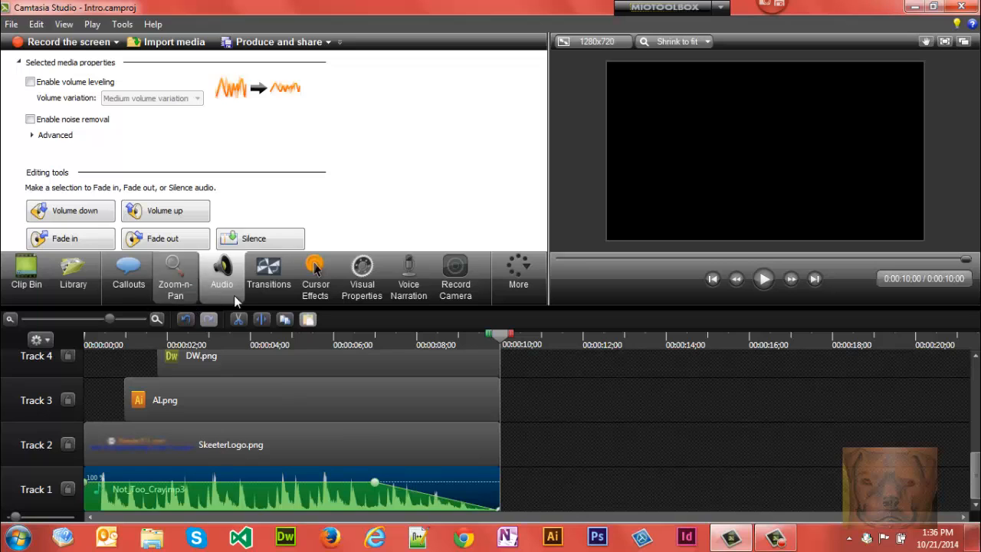
{"action": "left_click", "coordinate": [268, 276]}
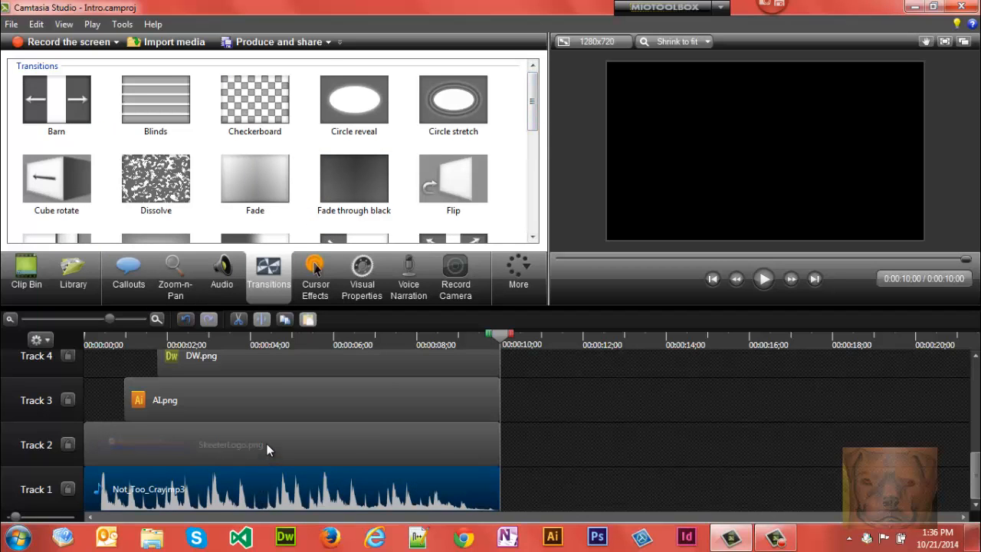
Add a Ripple entrance transition to the SkeeterLogo.png and AI.png clips
{"action": "left_click", "coordinate": [230, 444]}
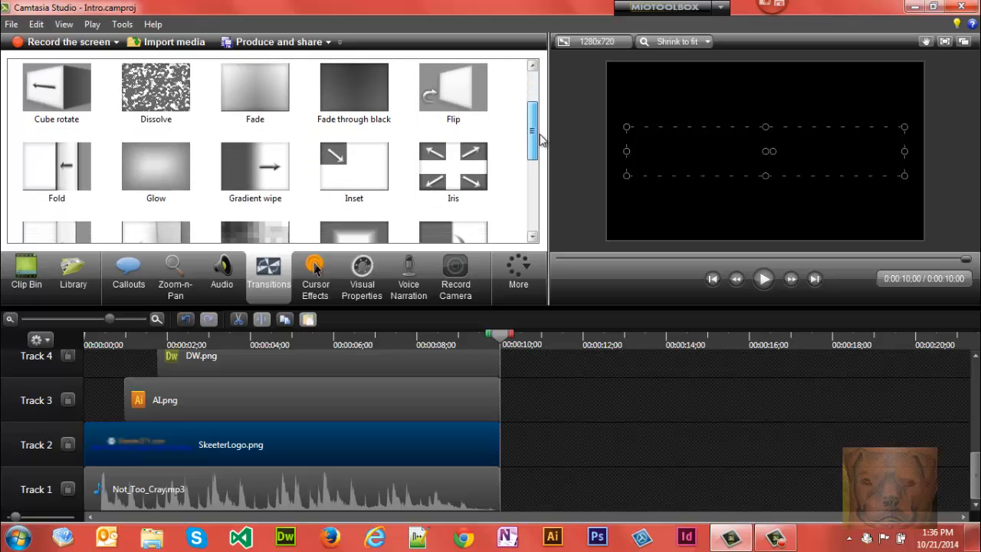
{"action": "scroll", "scroll_direction": "down", "scroll_amount": 3}
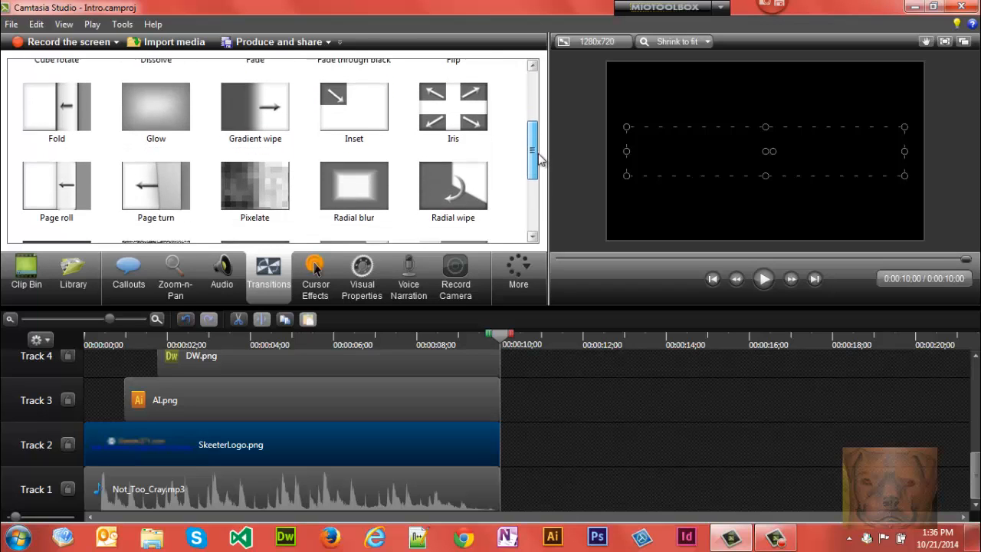
{"action": "scroll", "scroll_direction": "down", "scroll_amount": 3}
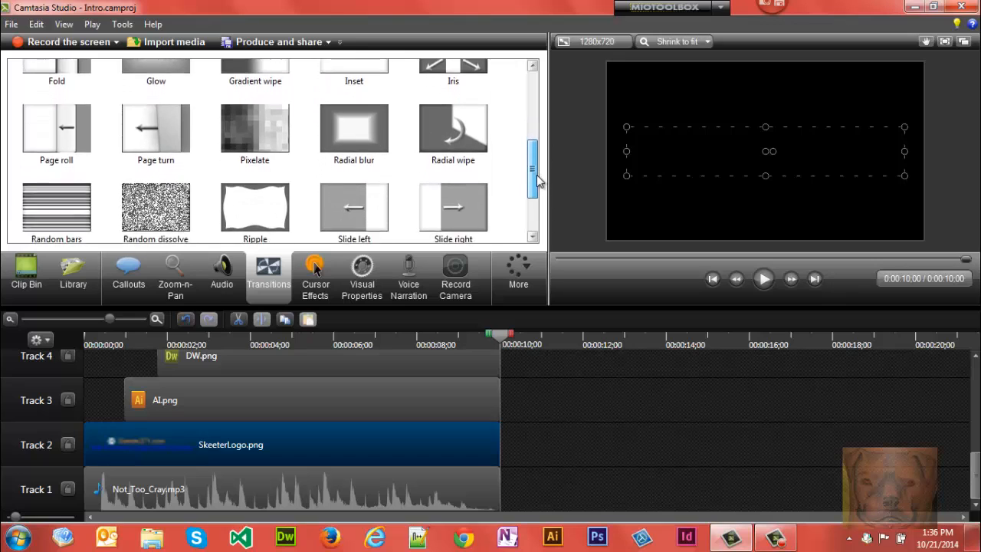
{"action": "scroll", "scroll_direction": "down", "scroll_amount": 3}
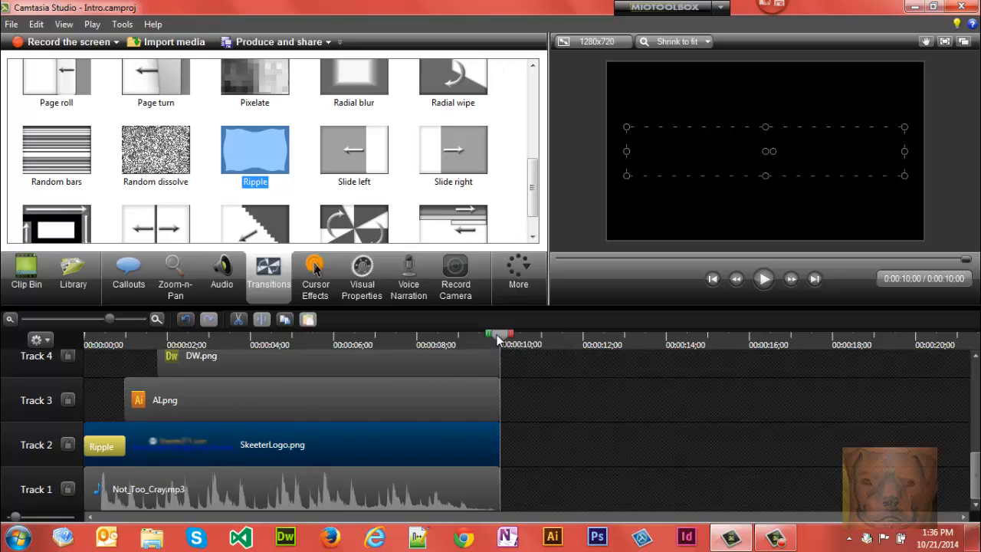
{"action": "mouse_move", "coordinate": [429, 416]}
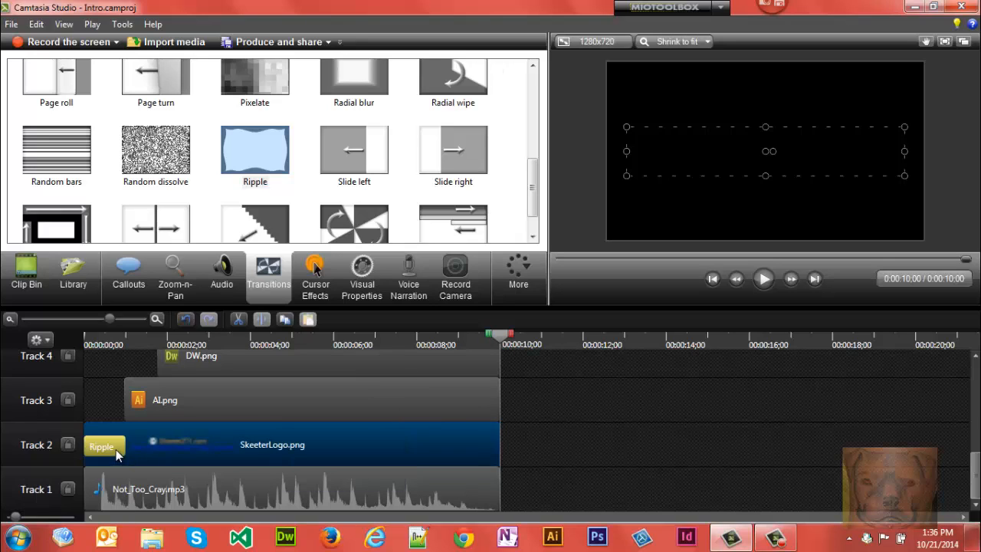
{"action": "mouse_move", "coordinate": [110, 453]}
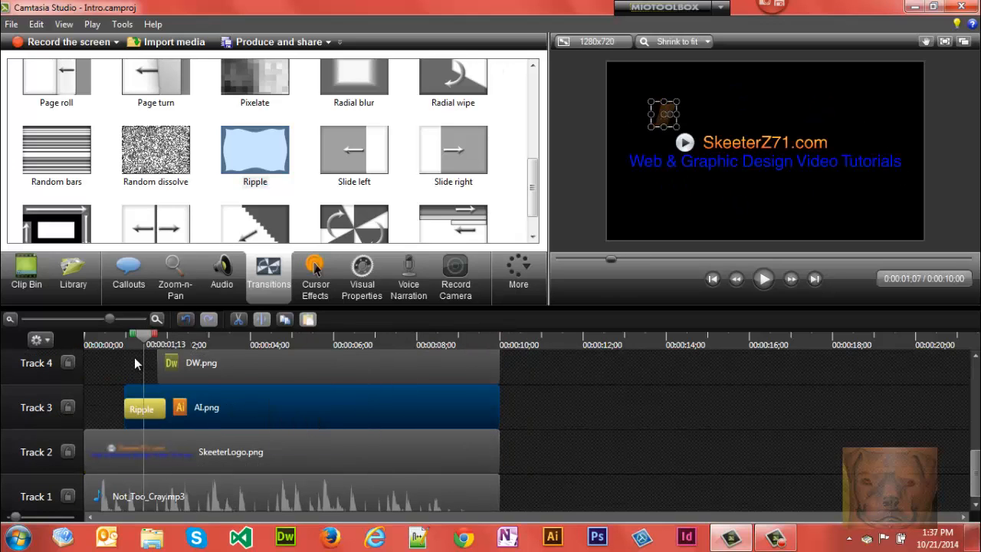
{"action": "left_click", "coordinate": [764, 278]}
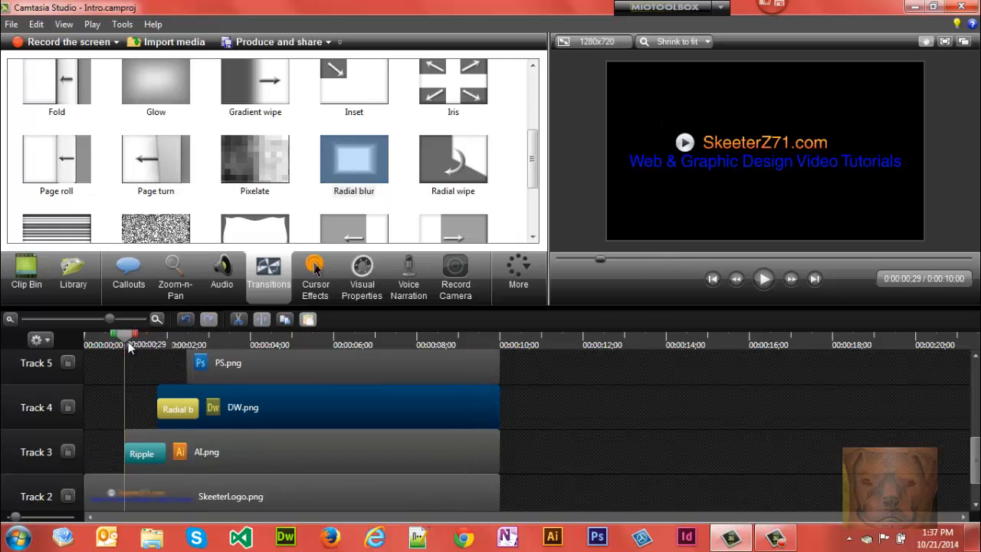
Give DW.png a Radial blur entrance and PS.png a Blinds entrance, previewing both
{"action": "left_click", "coordinate": [763, 278]}
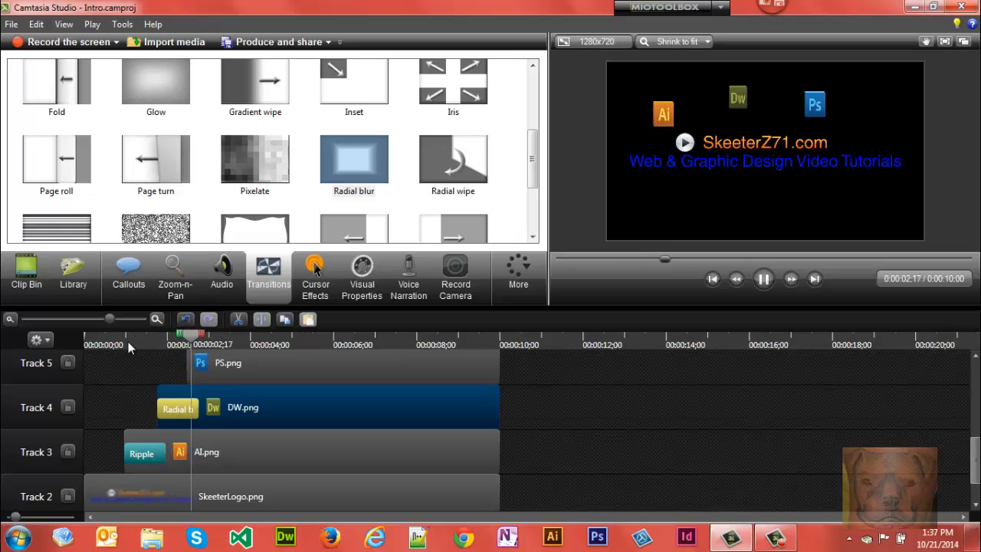
{"action": "left_click", "coordinate": [764, 279]}
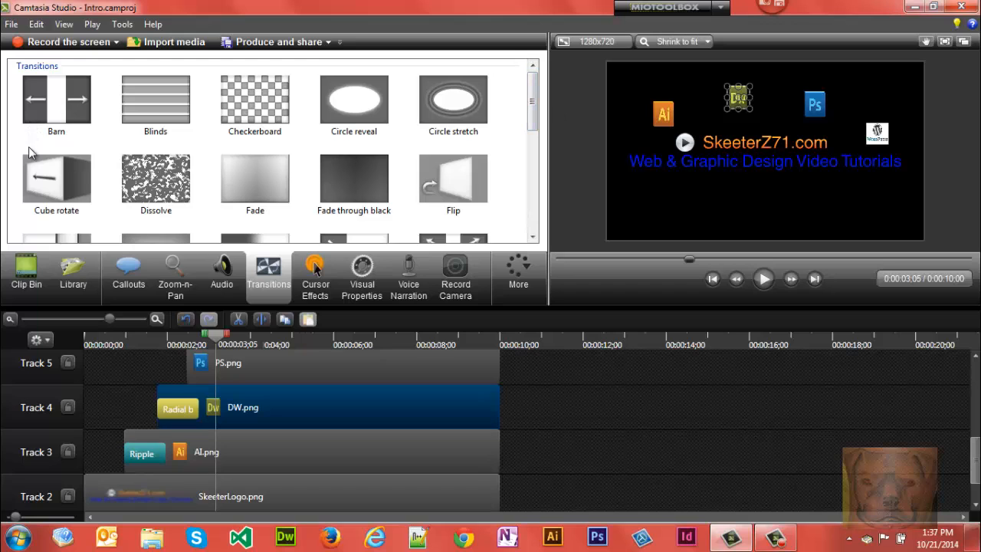
{"action": "left_click", "coordinate": [156, 99]}
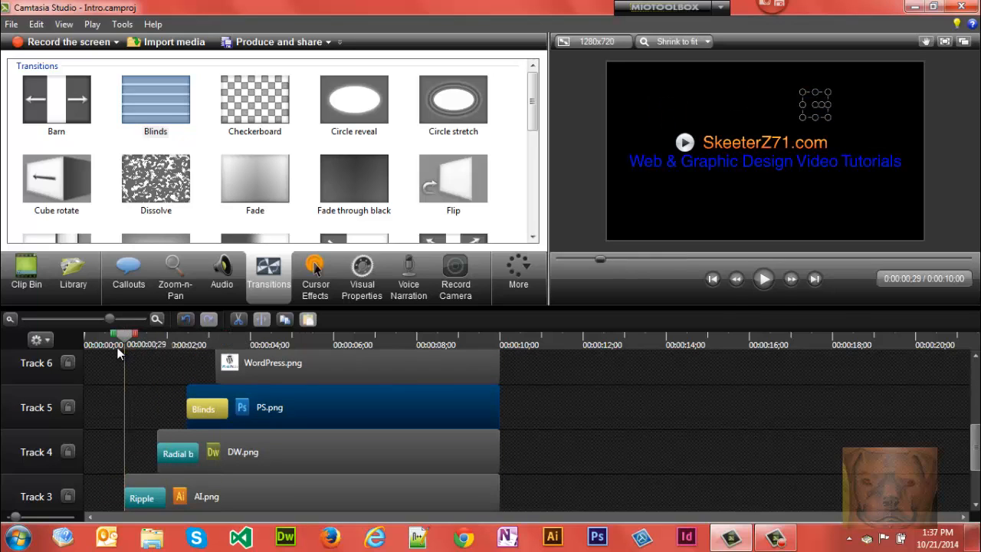
{"action": "left_click", "coordinate": [764, 279]}
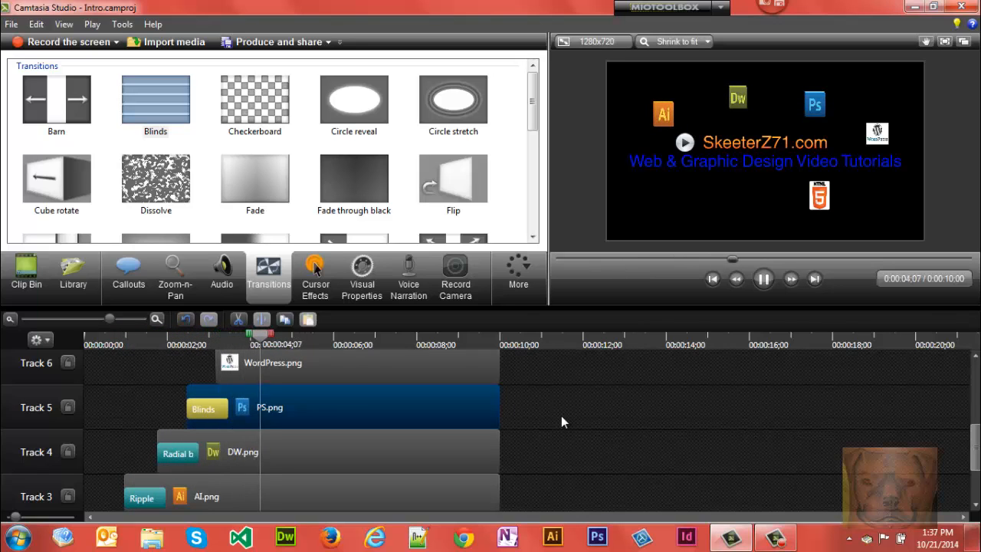
{"action": "left_click", "coordinate": [764, 278]}
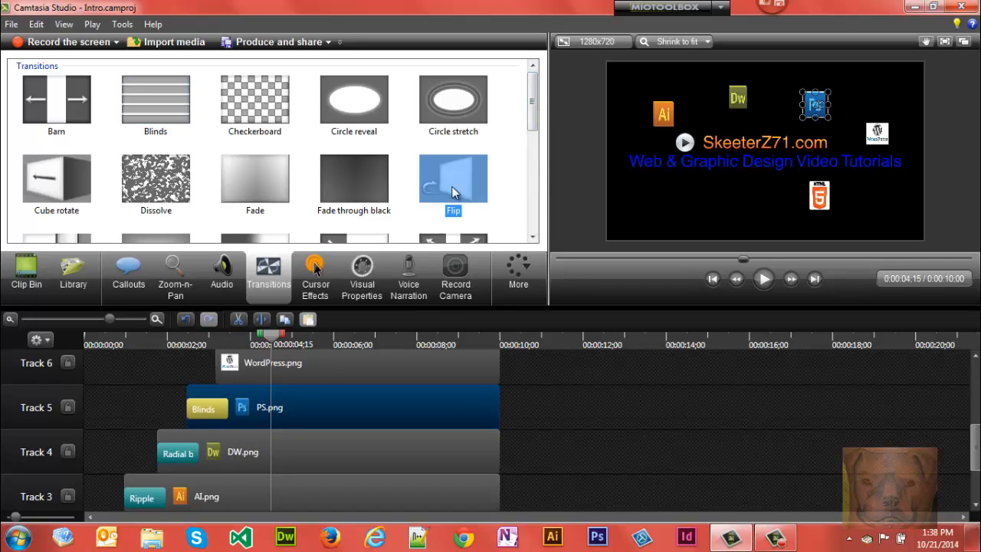
{"action": "left_click", "coordinate": [764, 279]}
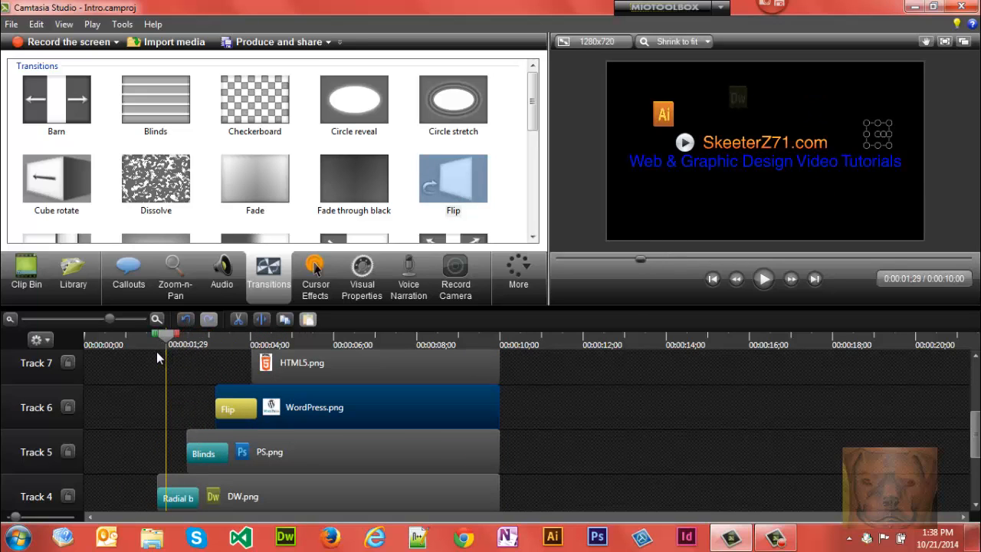
Give WordPress.png a Flip entrance and HTML5.png a Circle stretch entrance, previewing each
{"action": "left_click", "coordinate": [764, 279]}
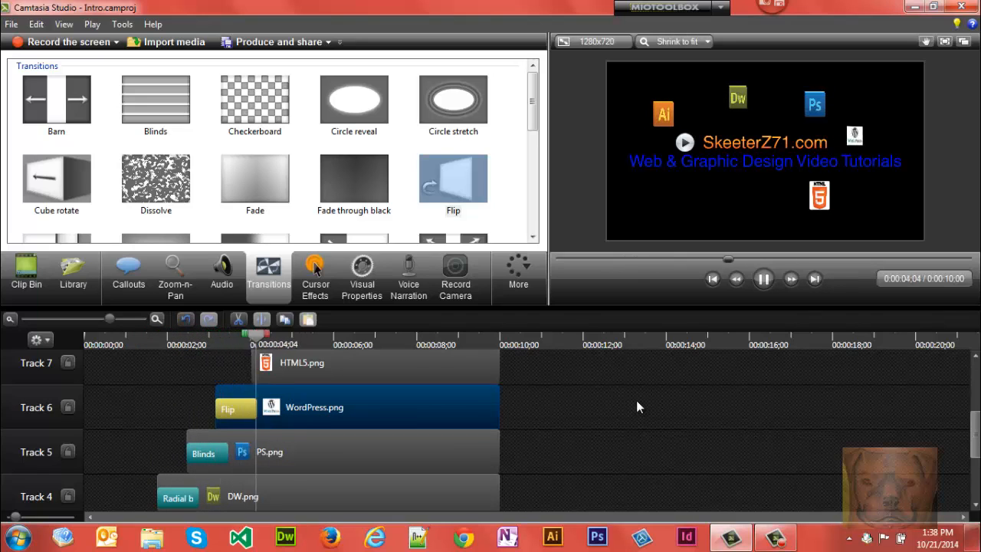
{"action": "left_click", "coordinate": [764, 279]}
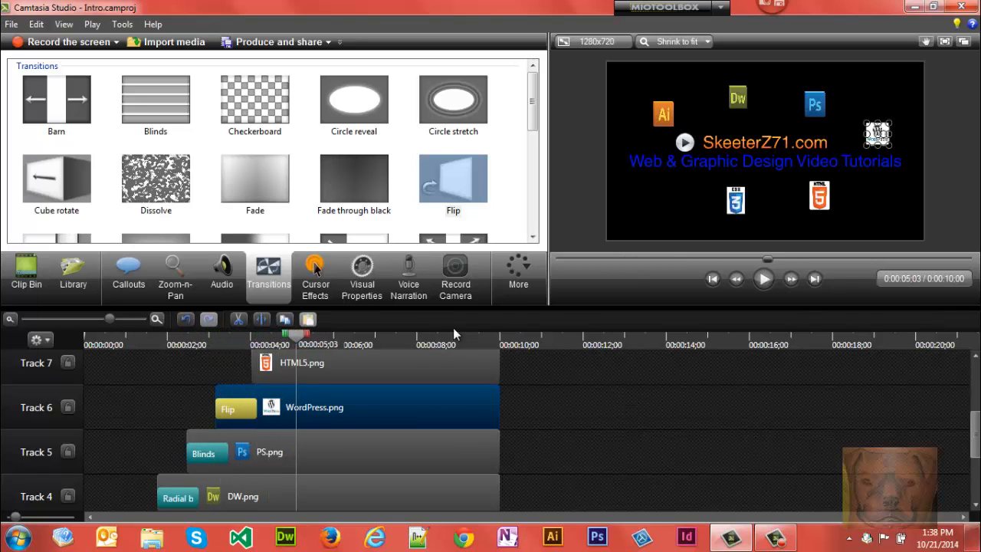
{"action": "mouse_move", "coordinate": [514, 324]}
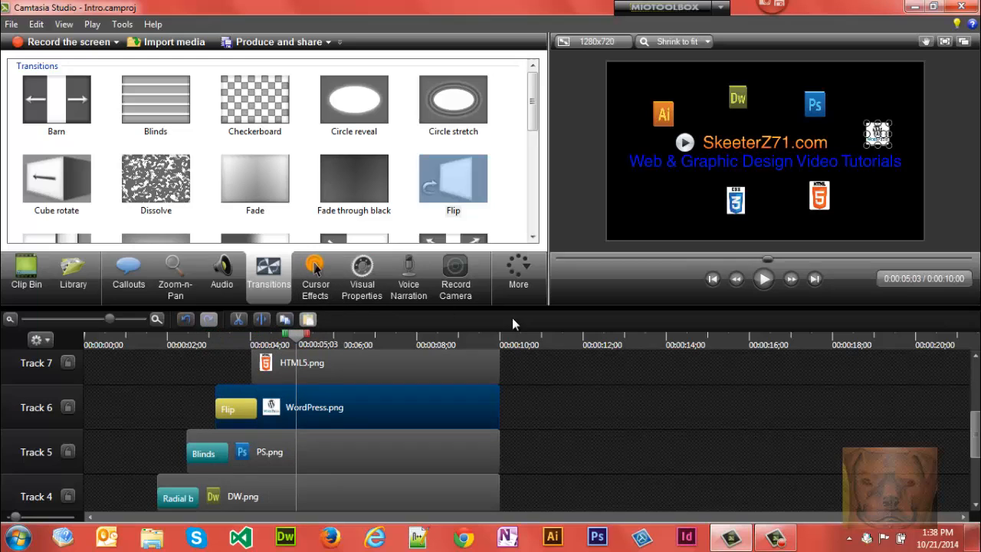
{"action": "scroll", "scroll_direction": "down", "scroll_amount": 3}
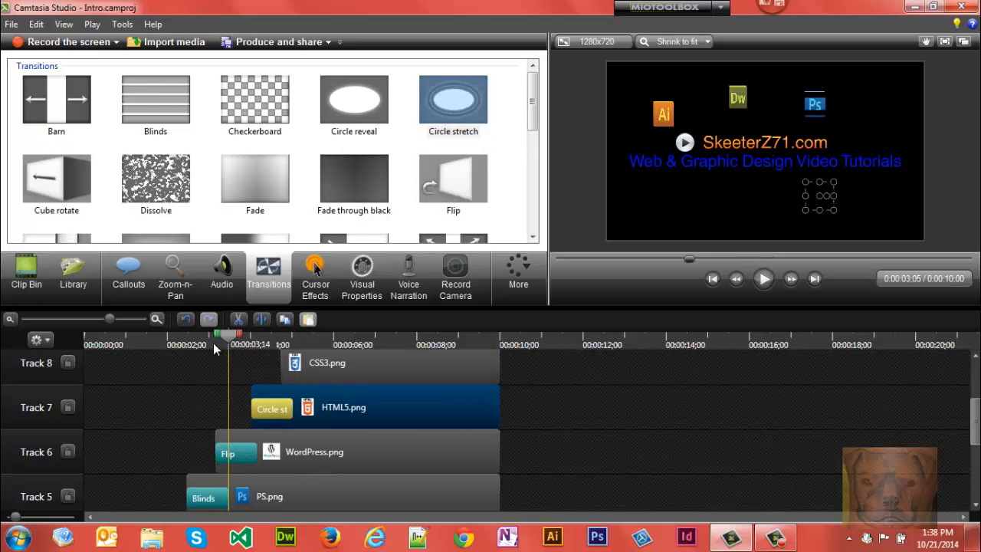
{"action": "left_click", "coordinate": [764, 278]}
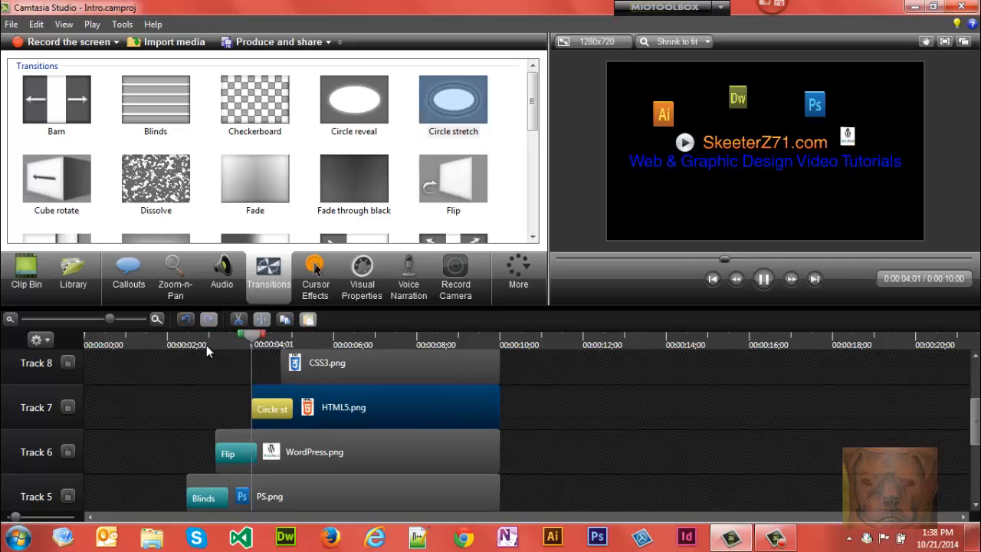
{"action": "left_click", "coordinate": [763, 279]}
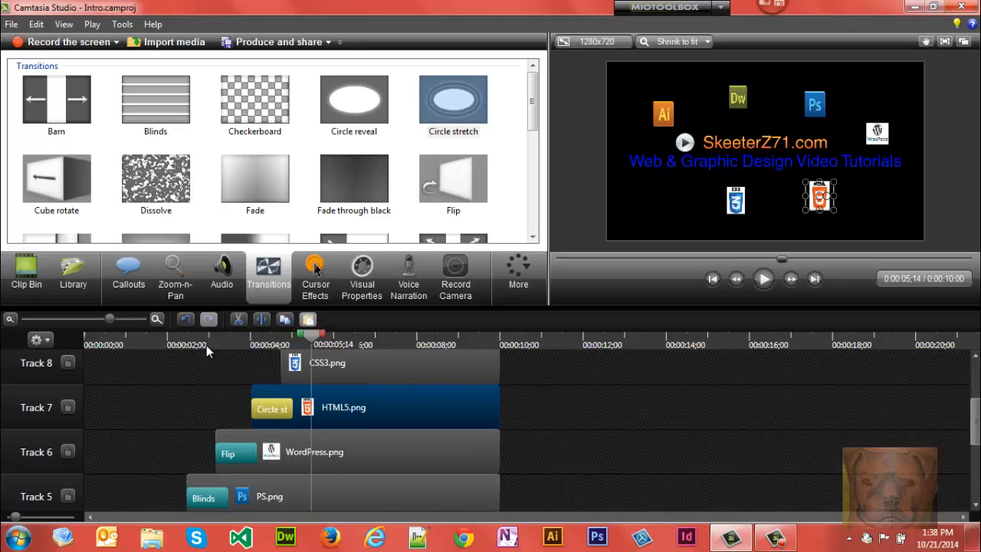
{"action": "mouse_move", "coordinate": [517, 200]}
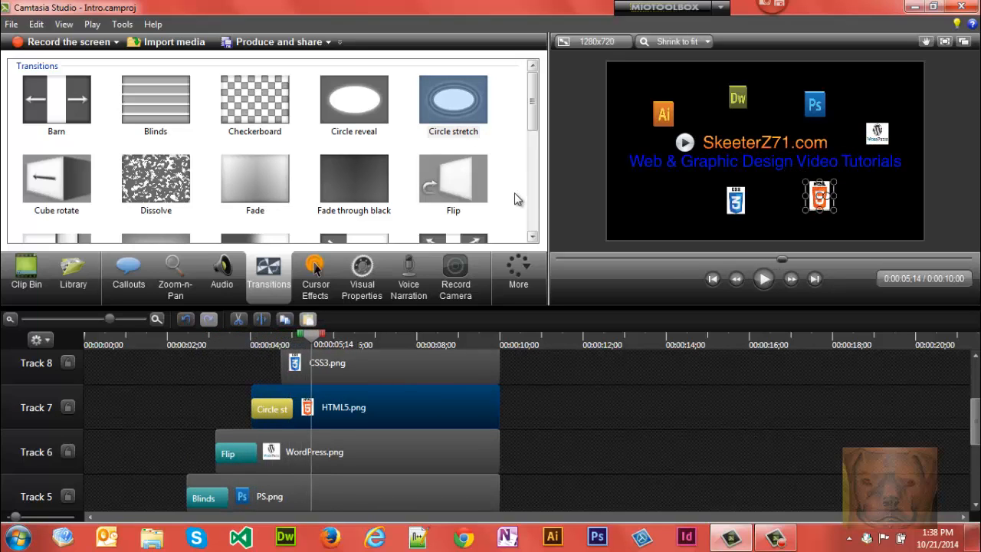
Give CSS3.png a Checkerboard entrance and DNN.png a Slide left entrance
{"action": "scroll", "scroll_direction": "down", "scroll_amount": 3}
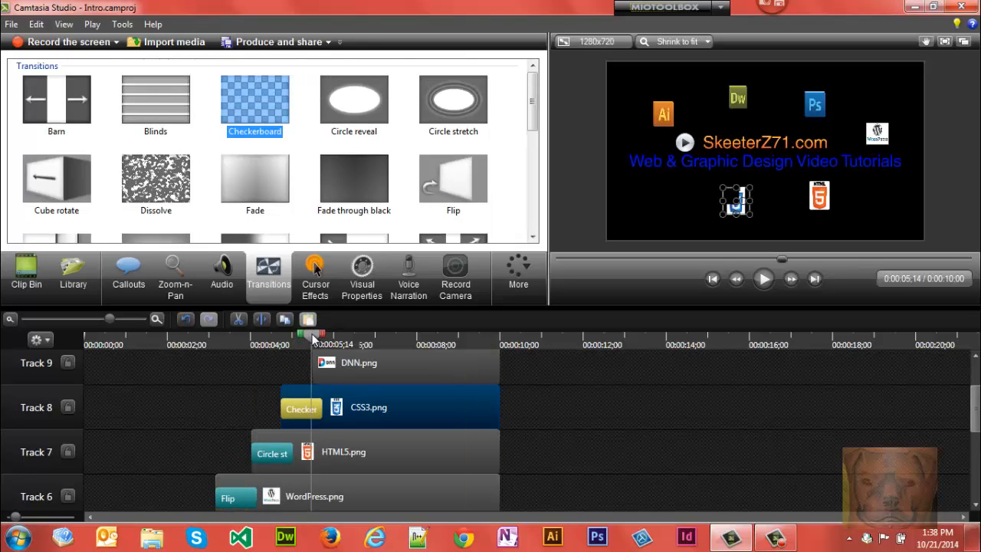
{"action": "left_click", "coordinate": [764, 279]}
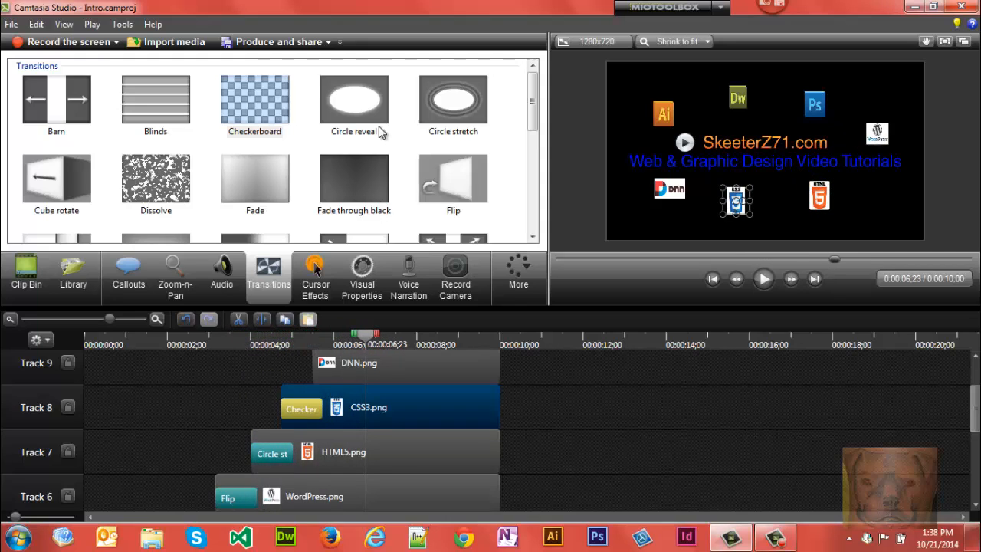
{"action": "mouse_move", "coordinate": [468, 184]}
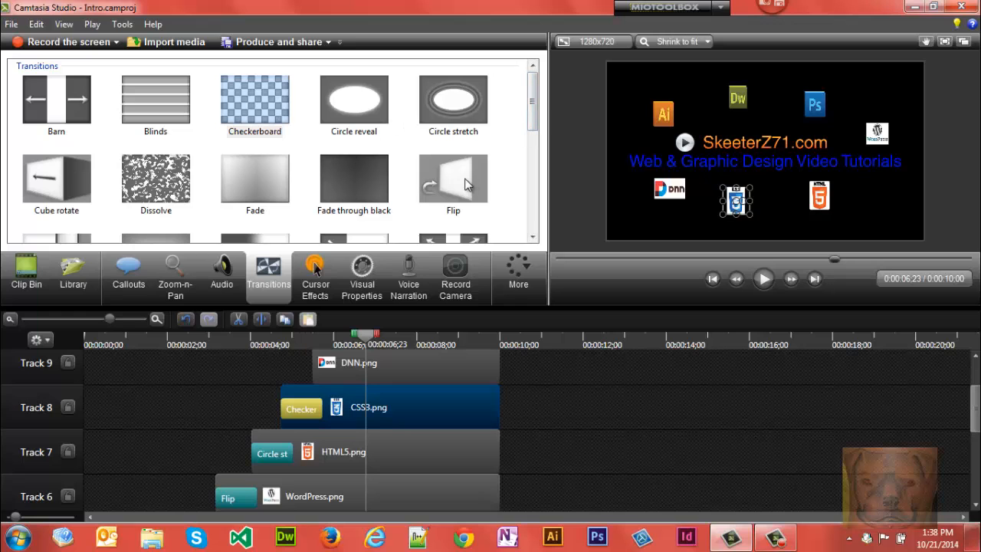
{"action": "scroll", "scroll_direction": "down", "scroll_amount": 3}
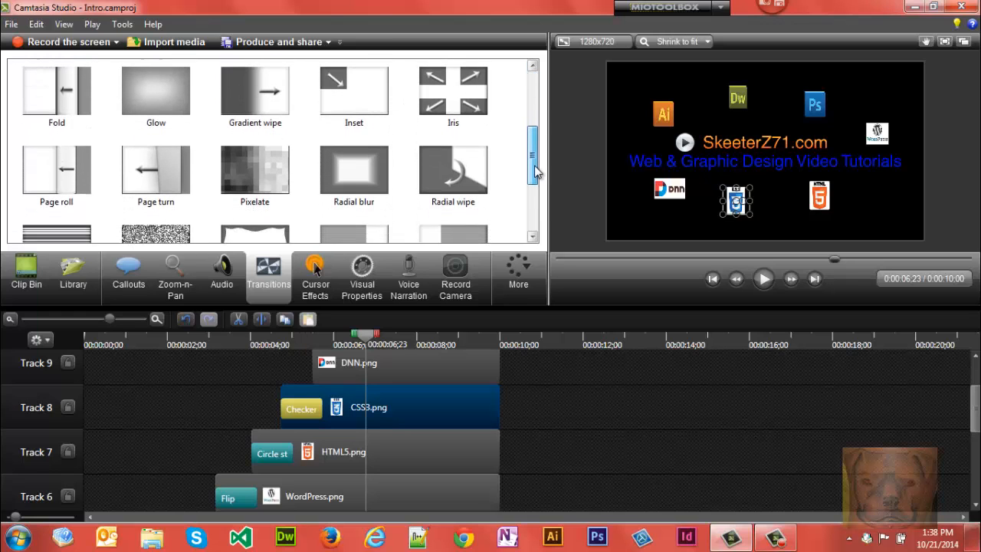
{"action": "scroll", "scroll_direction": "down", "scroll_amount": 3}
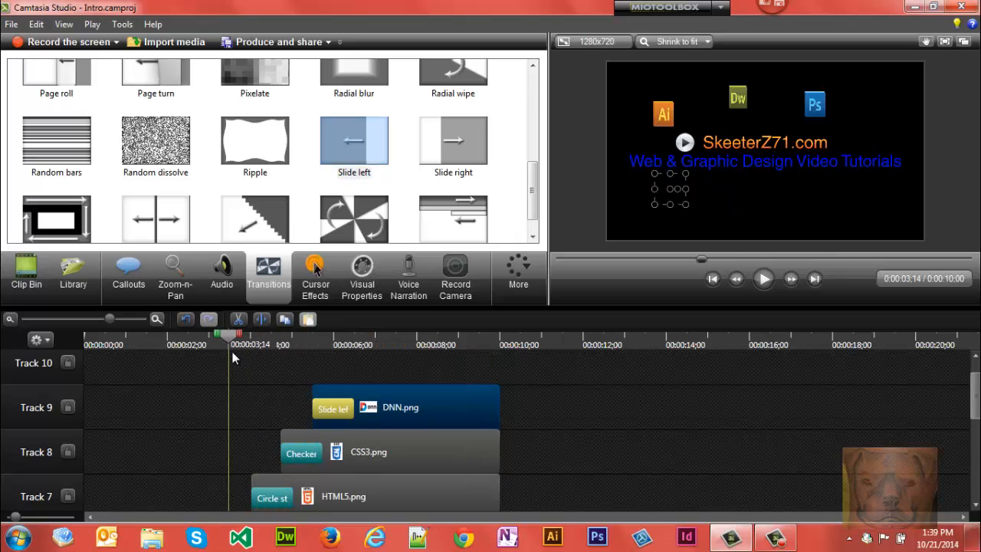
Play the finished intro preview through to 0:10 and show the logo images in the Clip Bin
{"action": "left_click", "coordinate": [764, 279]}
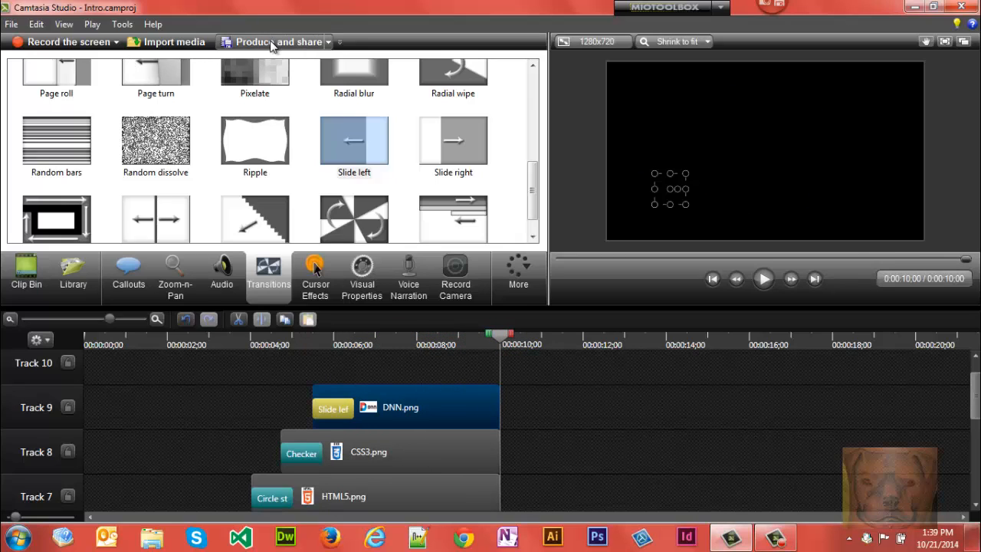
{"action": "left_click", "coordinate": [273, 41]}
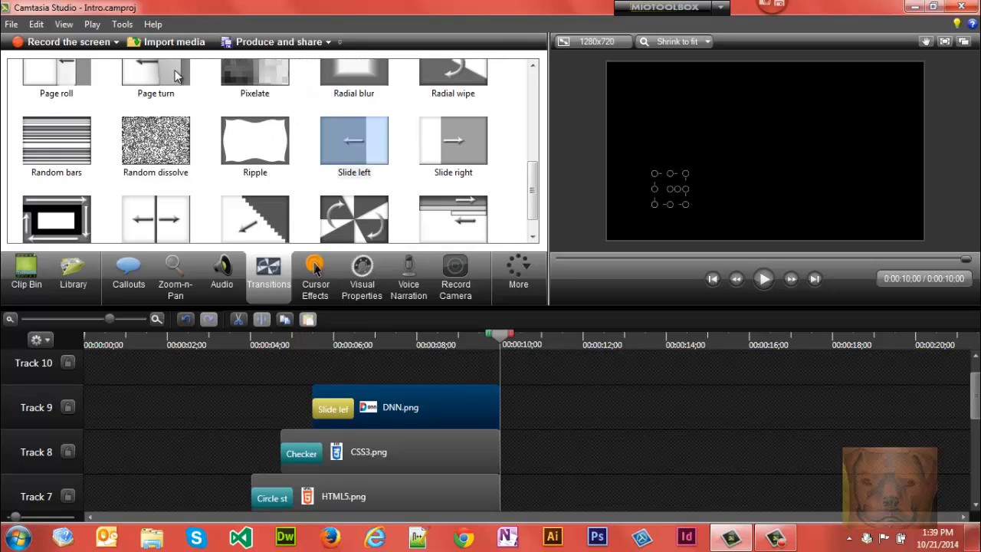
{"action": "left_click", "coordinate": [26, 276]}
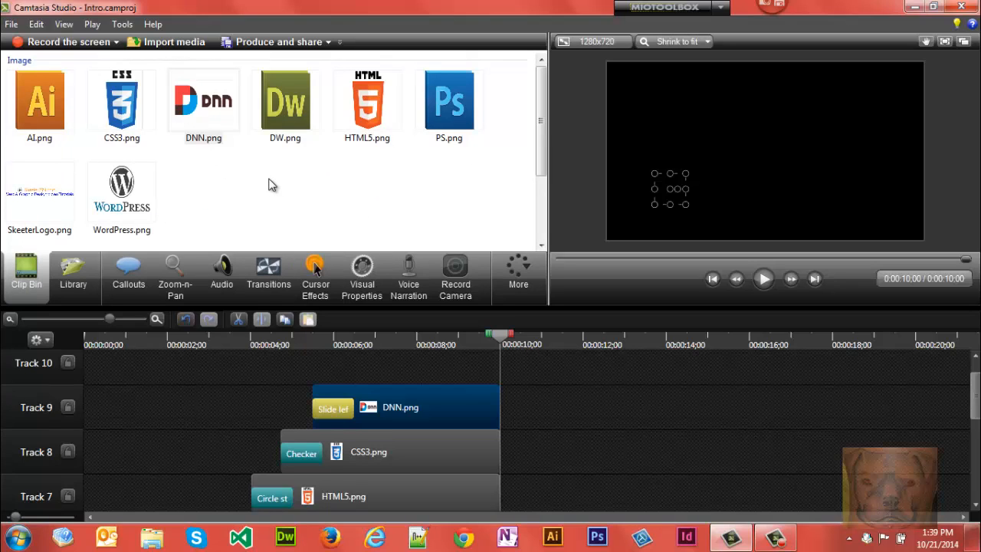
{"action": "mouse_move", "coordinate": [747, 161]}
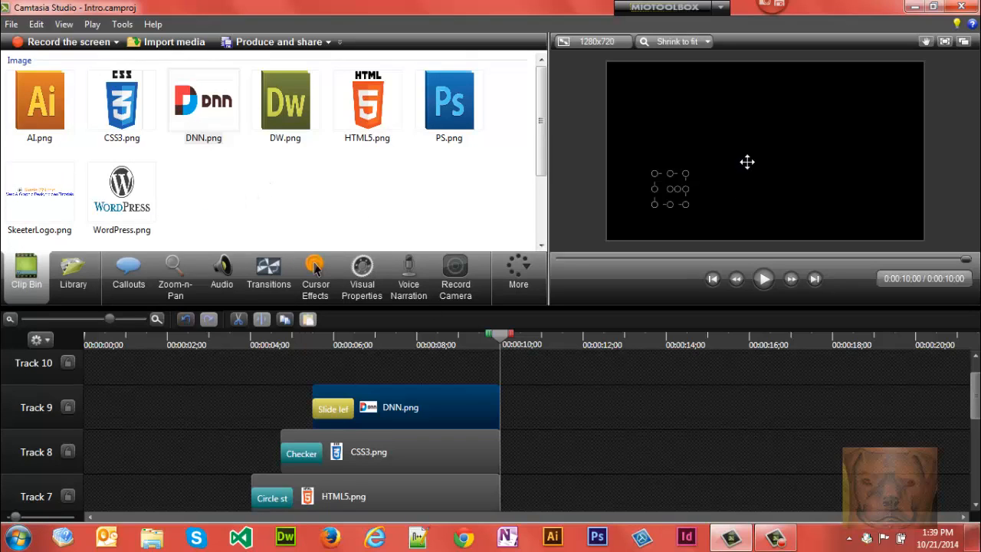